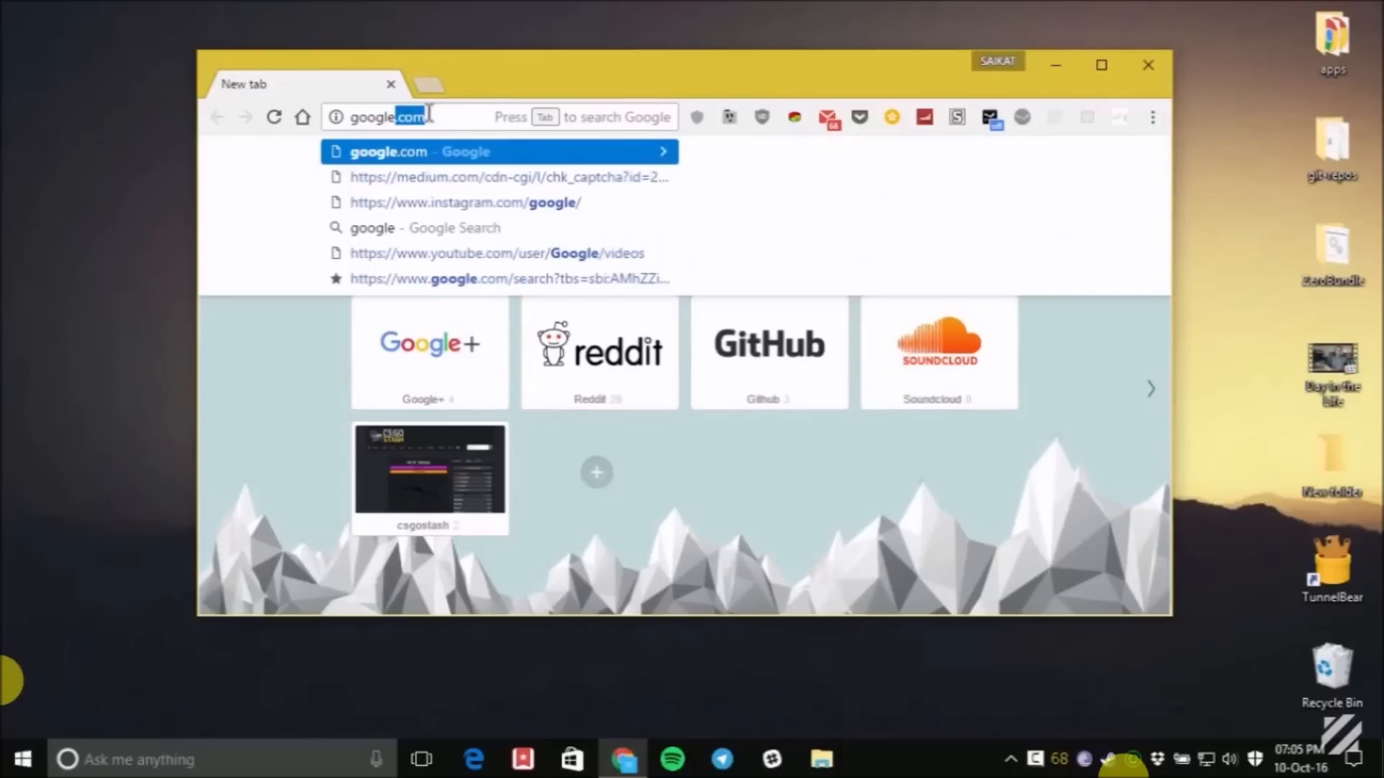
Load google.com and search hghghghg, which redirects to cse.google.com Custom Search results.
{"action": "key", "text": "Return"}
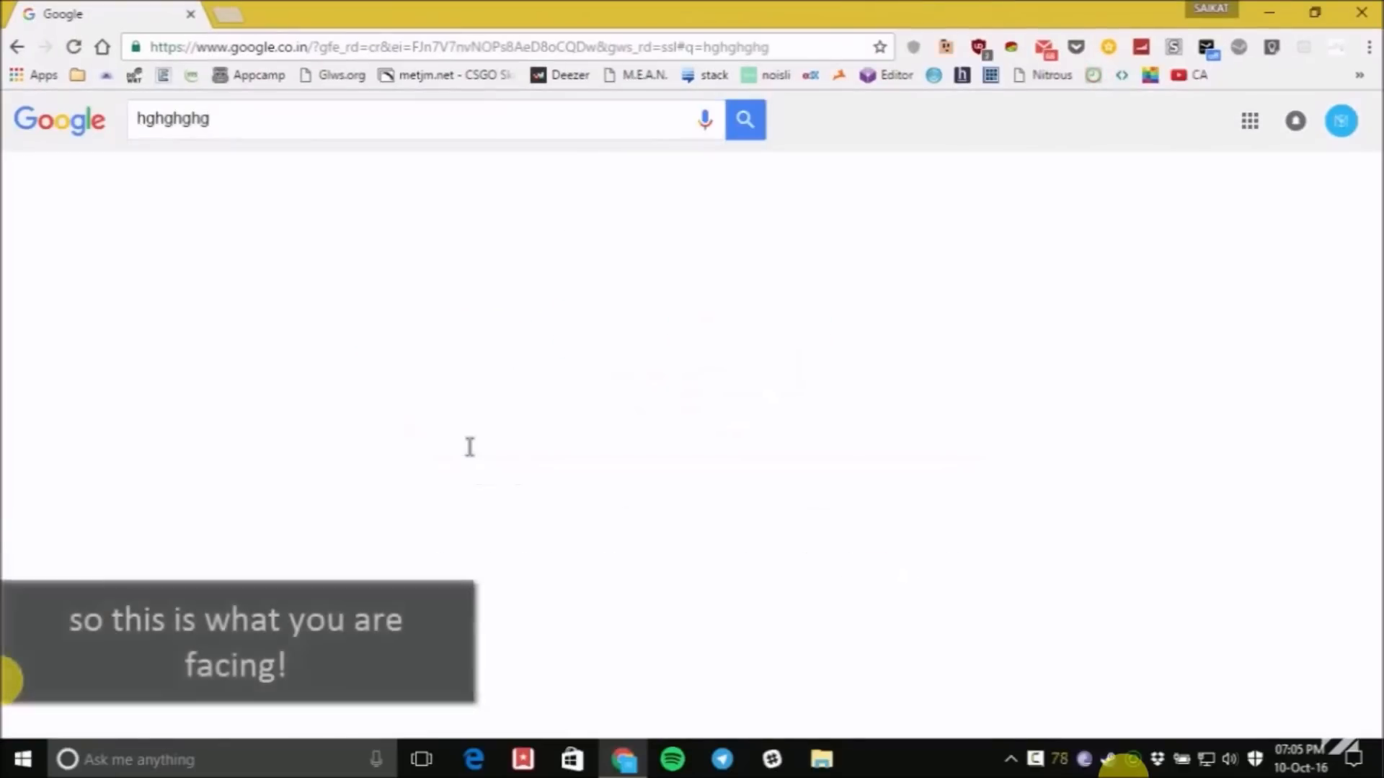
{"action": "left_click", "coordinate": [744, 118]}
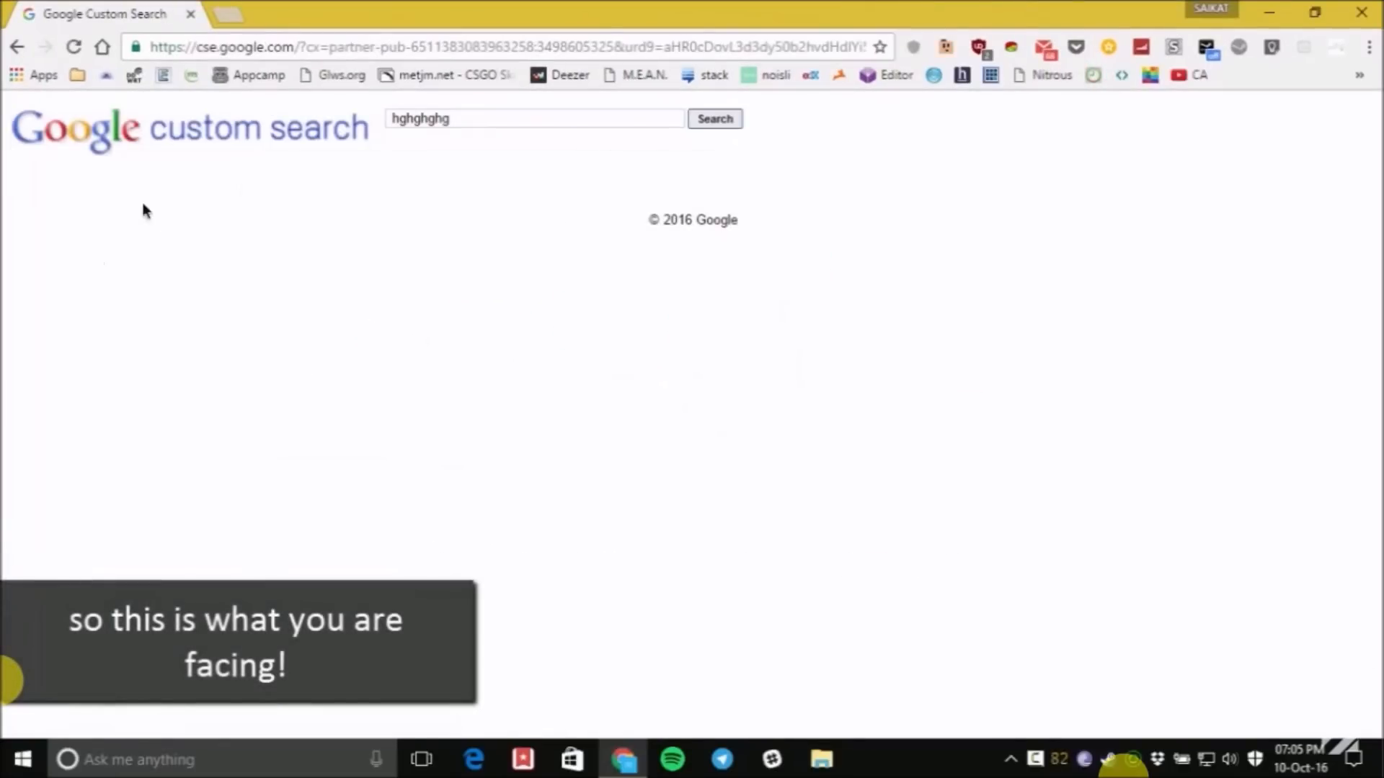
{"action": "left_click", "coordinate": [714, 118]}
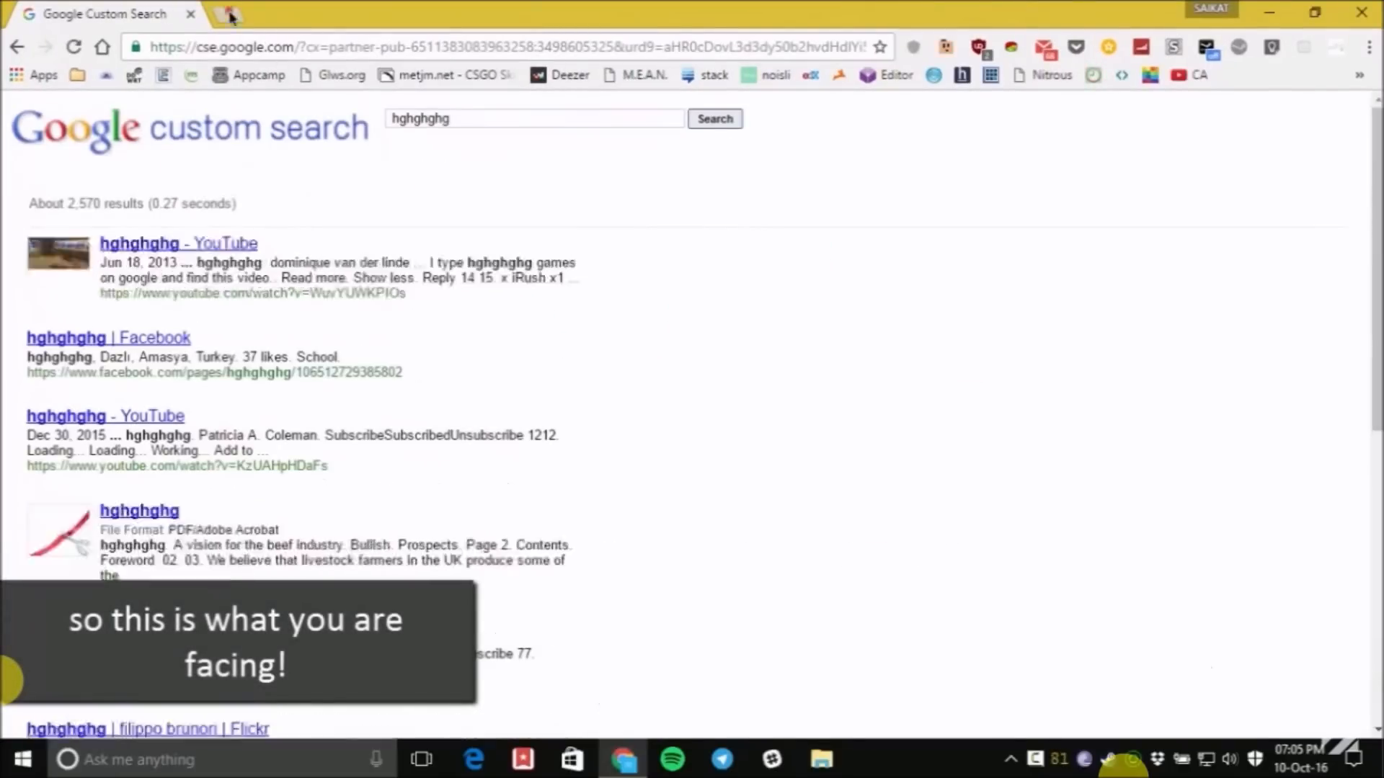
{"action": "left_click", "coordinate": [229, 14]}
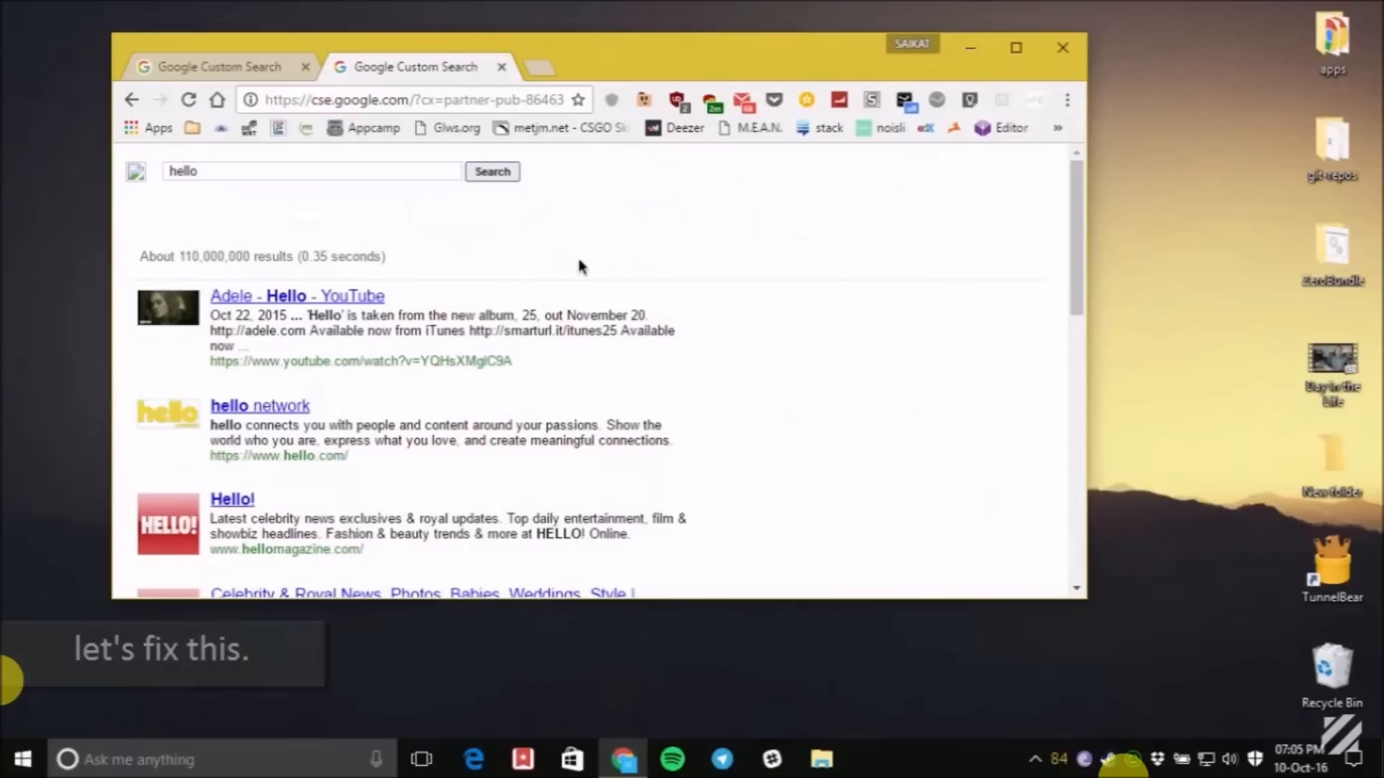
{"action": "mouse_move", "coordinate": [1033, 75]}
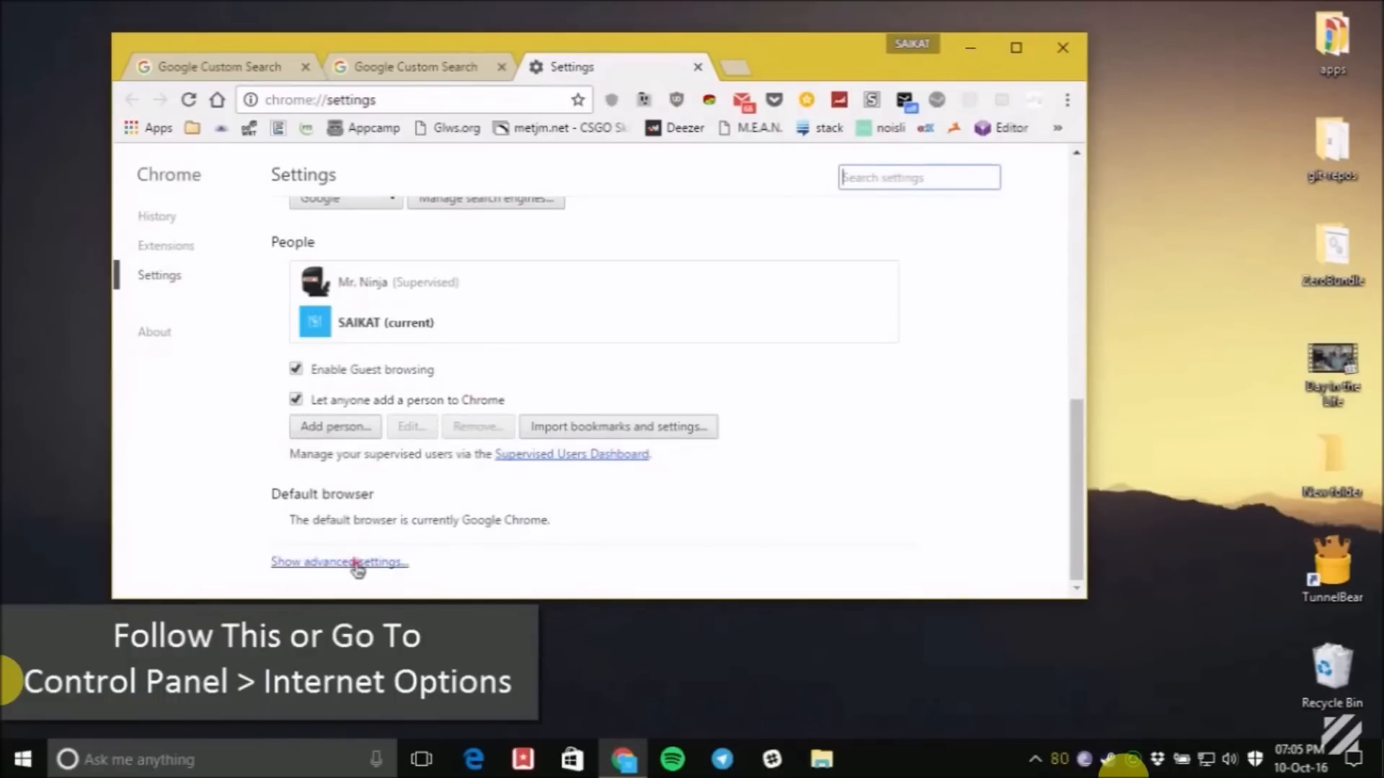
Show Chrome's advanced settings and launch Change proxy settings from the Network section.
{"action": "left_click", "coordinate": [339, 562]}
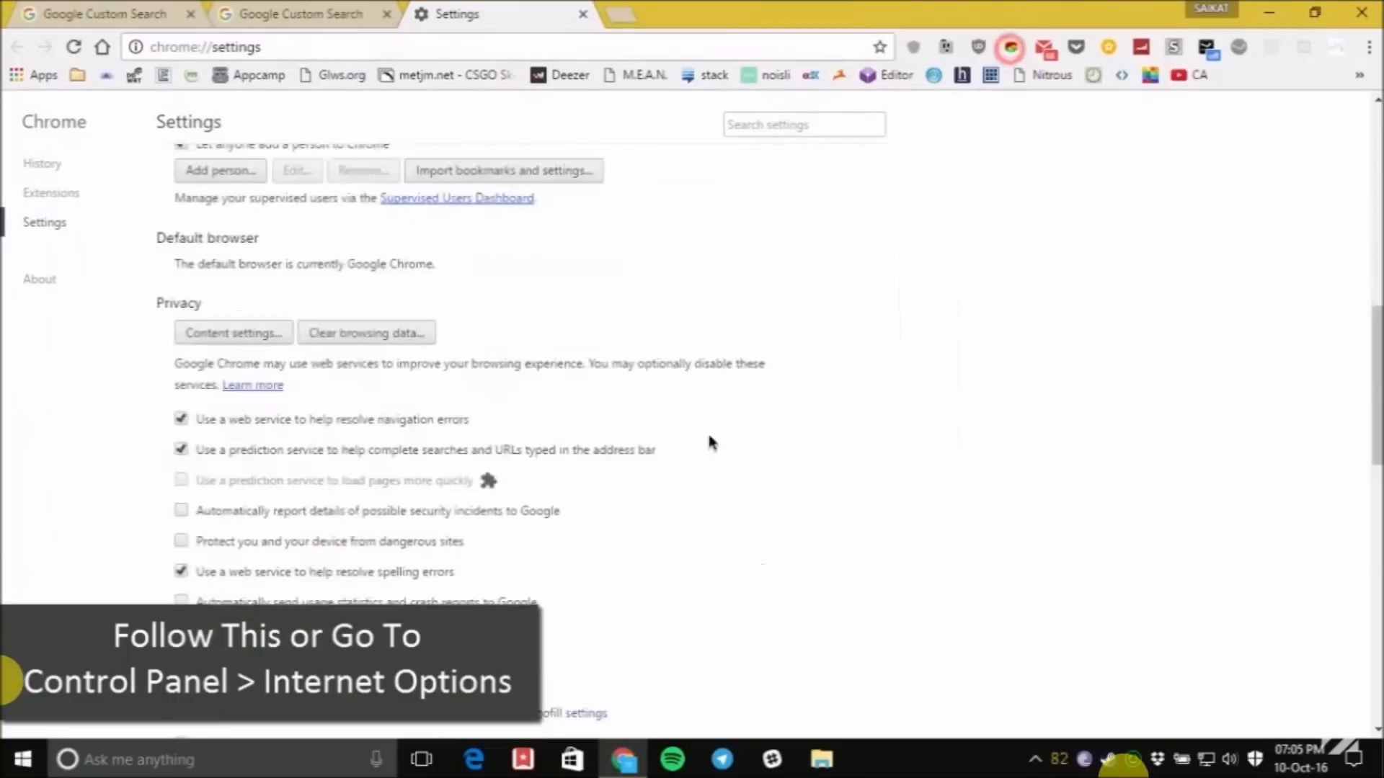
{"action": "scroll", "scroll_direction": "down", "scroll_amount": 3}
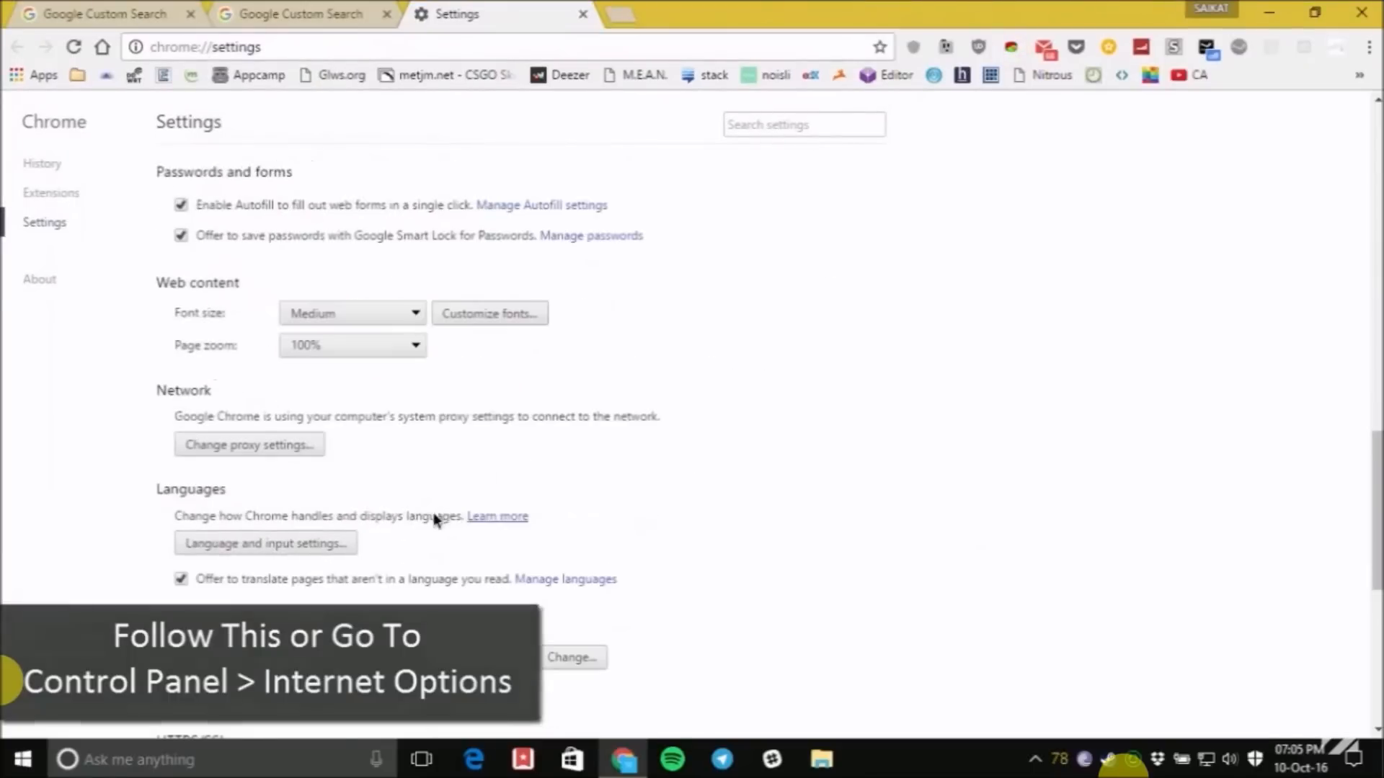
{"action": "left_click", "coordinate": [248, 444]}
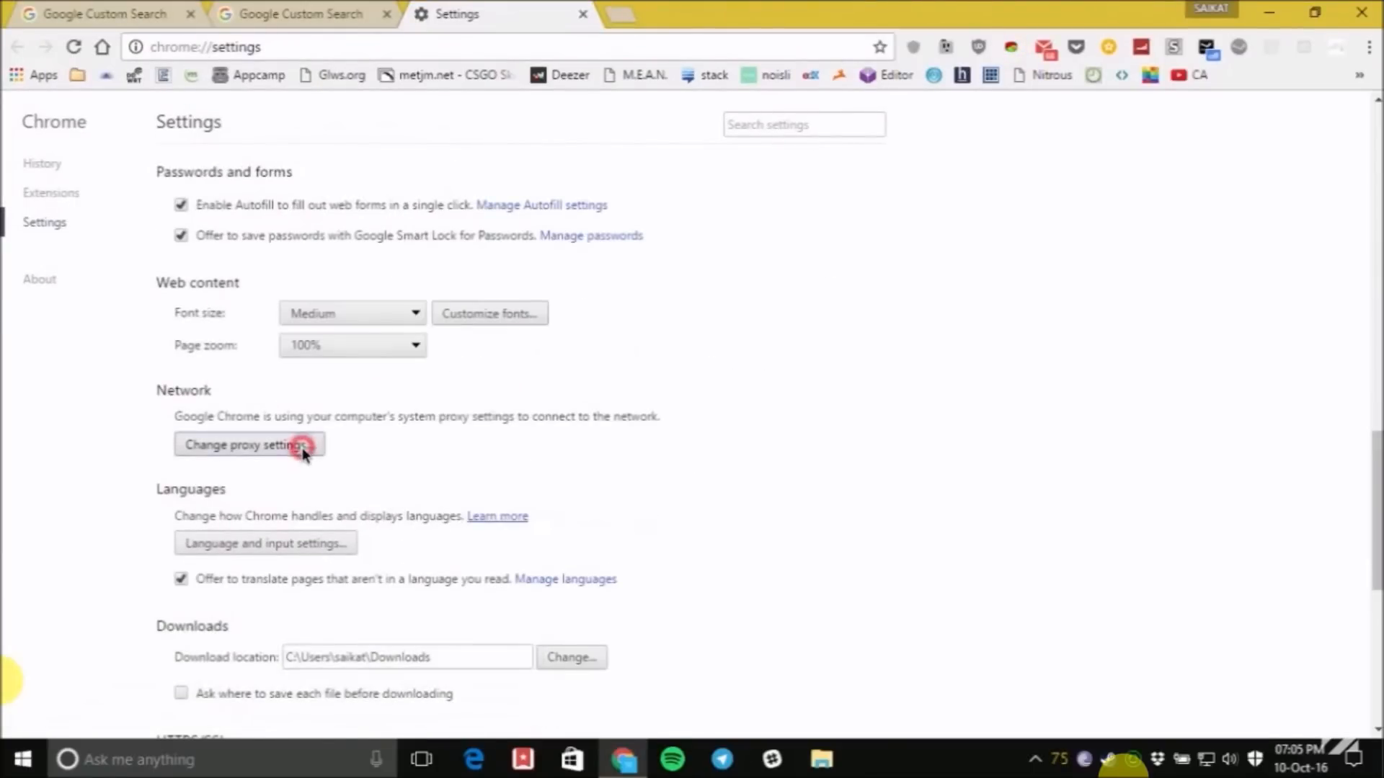
{"action": "left_click", "coordinate": [249, 444]}
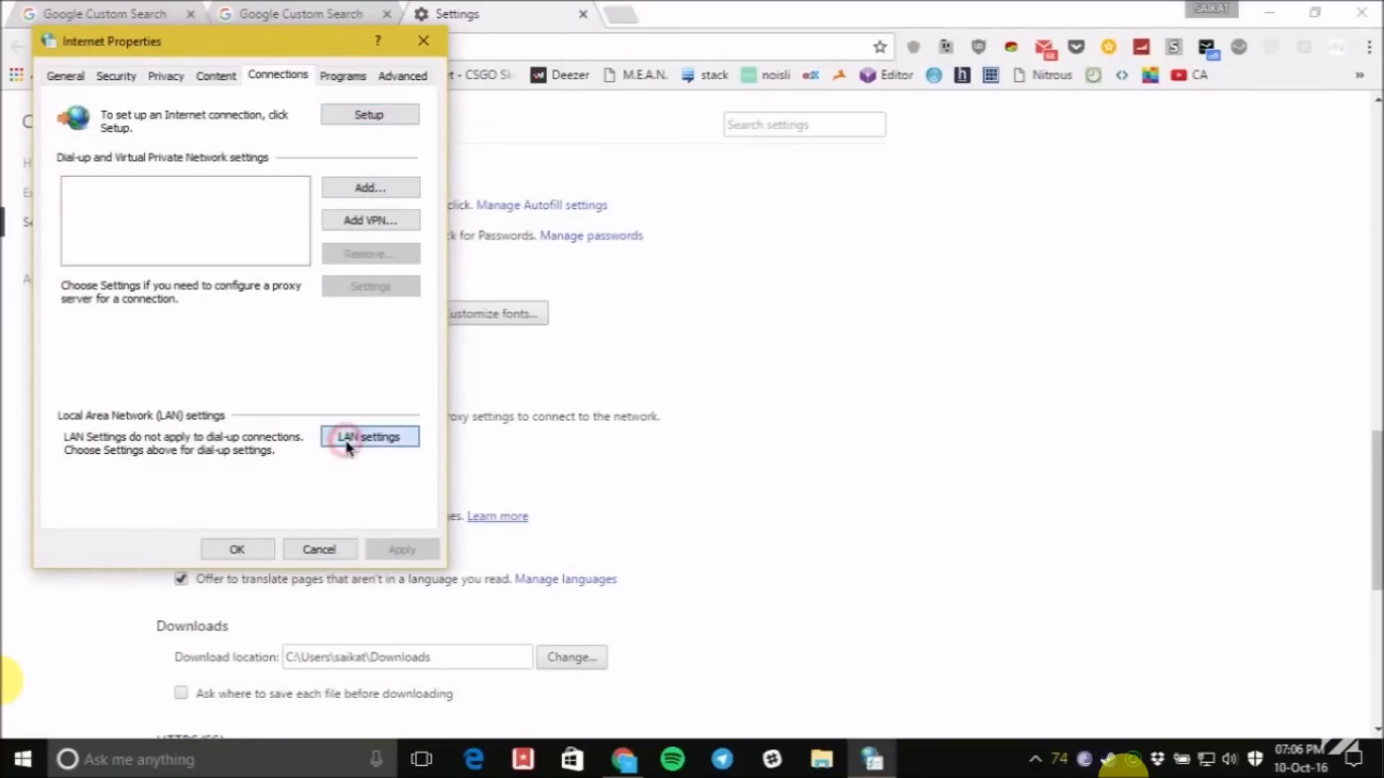
Untick 'Use a proxy server for your LAN' in LAN settings and confirm both dialogs.
{"action": "left_click", "coordinate": [368, 436]}
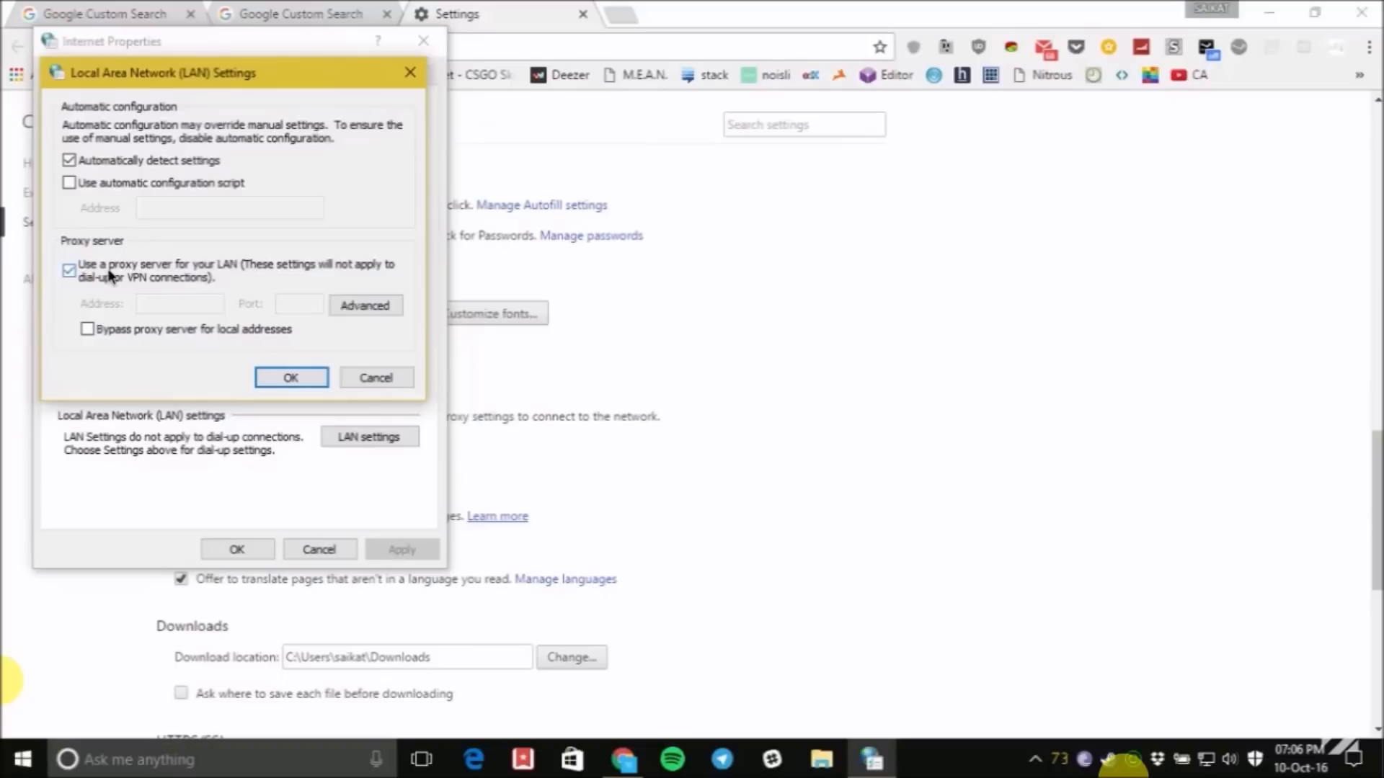
{"action": "mouse_move", "coordinate": [110, 280]}
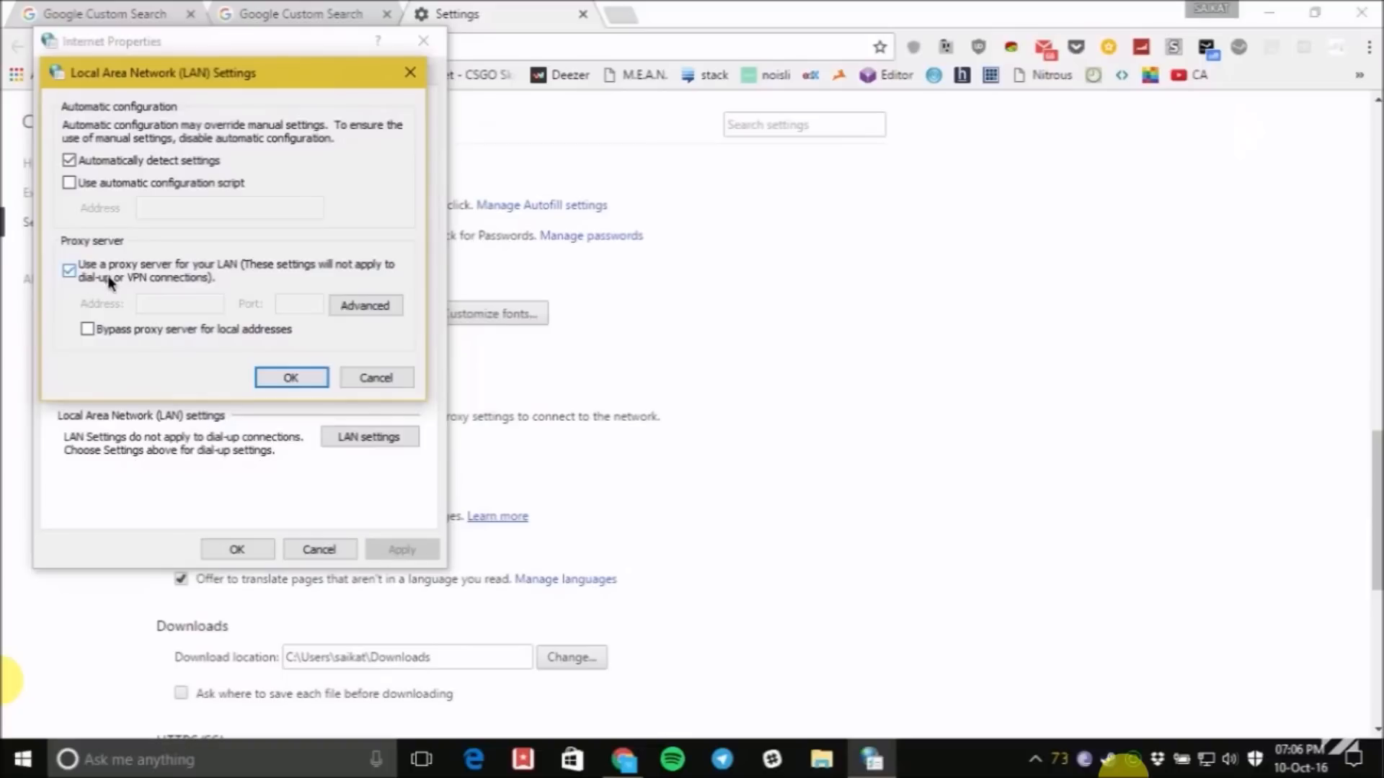
{"action": "left_click", "coordinate": [70, 183]}
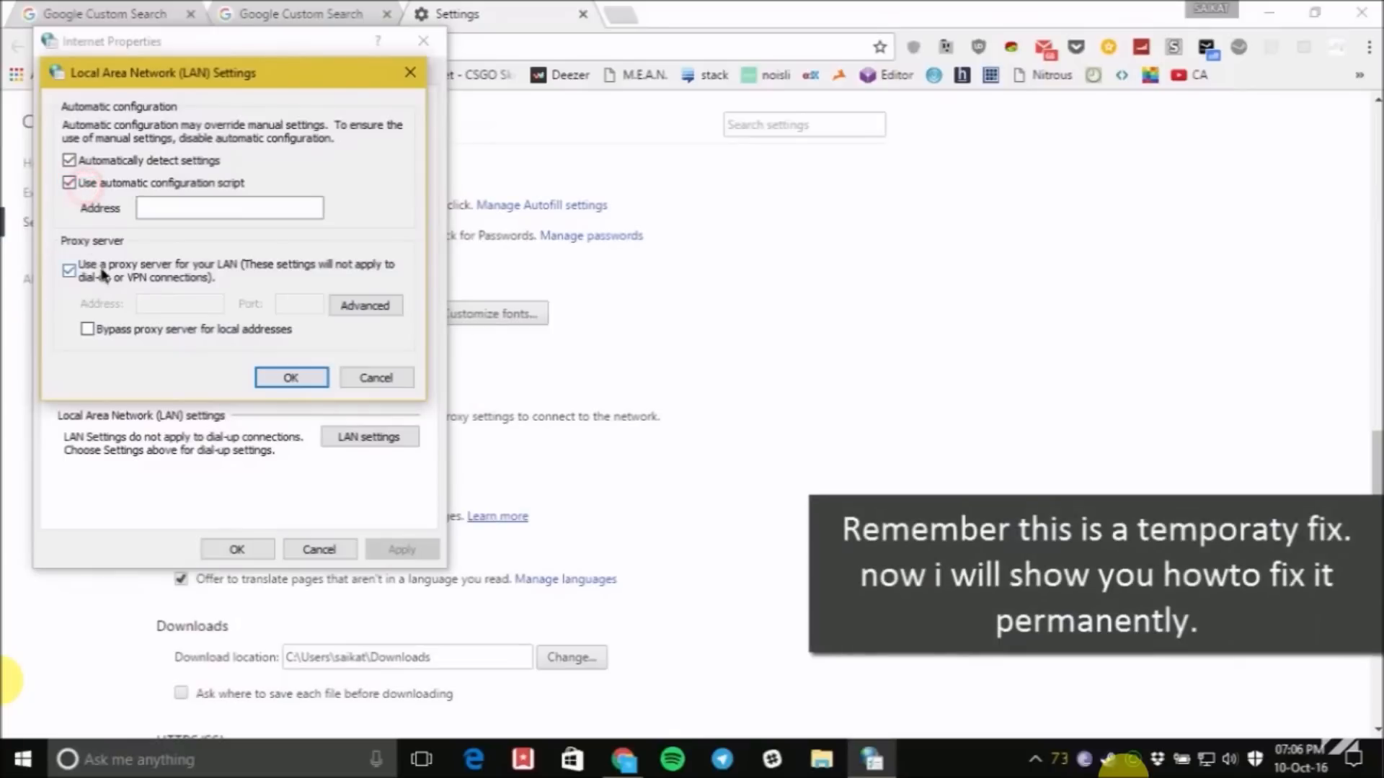
{"action": "left_click", "coordinate": [291, 376]}
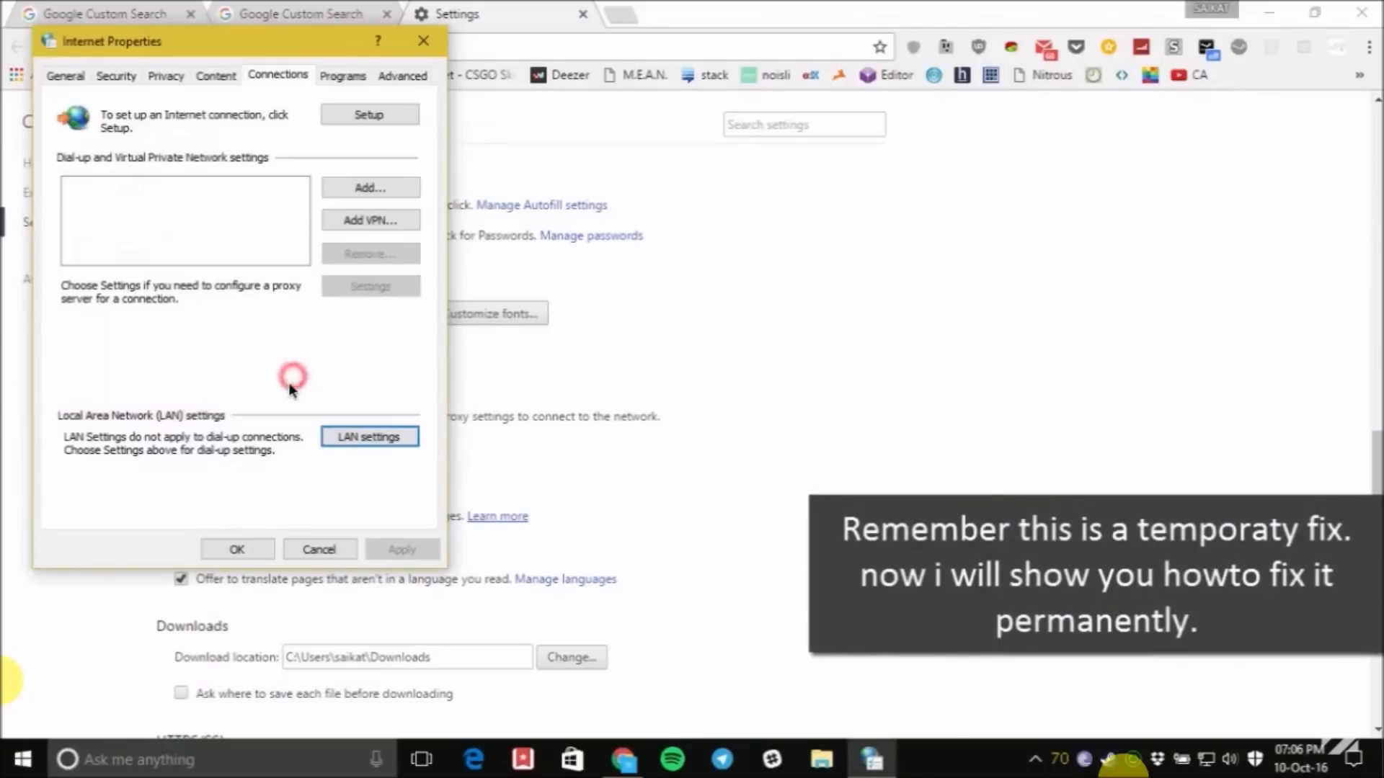
{"action": "left_click", "coordinate": [237, 549]}
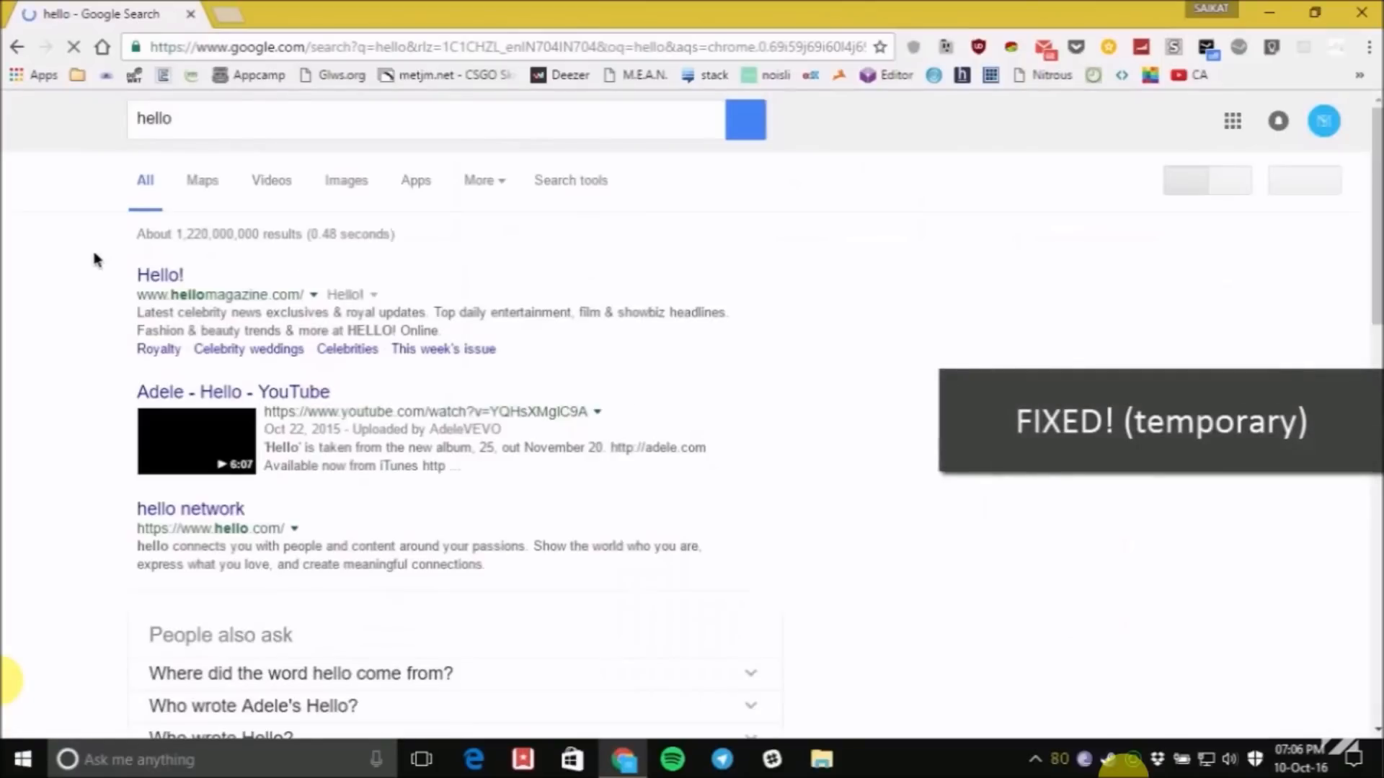
{"action": "scroll", "scroll_direction": "down", "scroll_amount": 3}
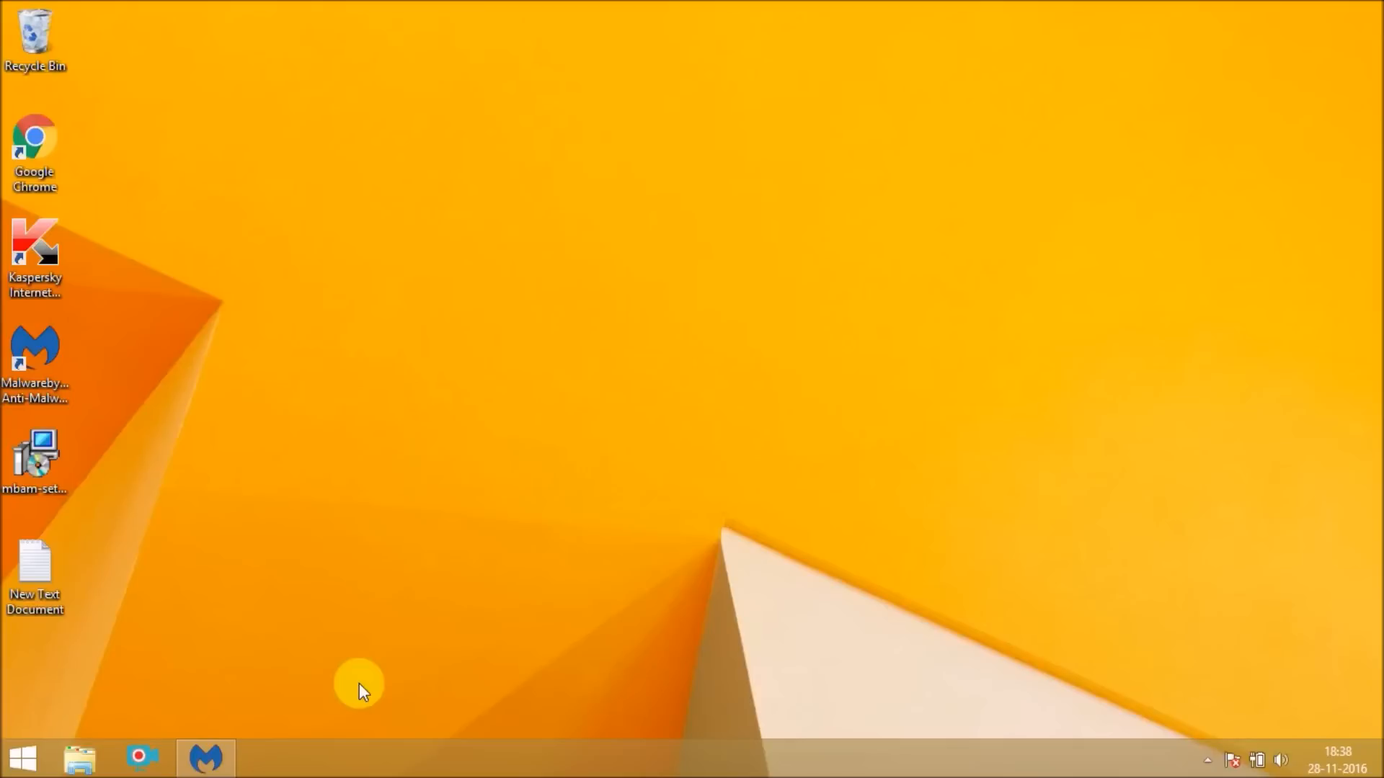
Open New Text Document in Notepad and copy the Malwarebytes download link.
{"action": "left_click", "coordinate": [36, 150]}
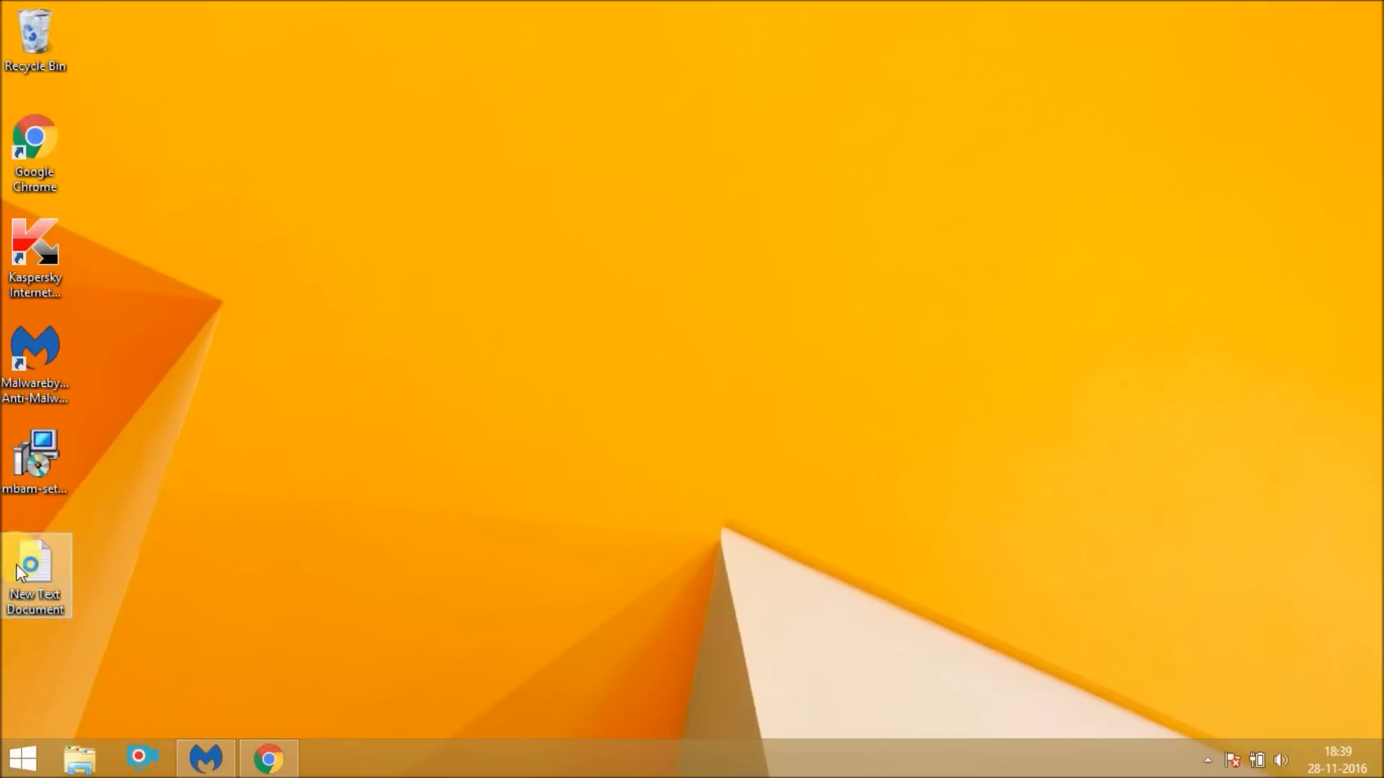
{"action": "double_click", "coordinate": [35, 573]}
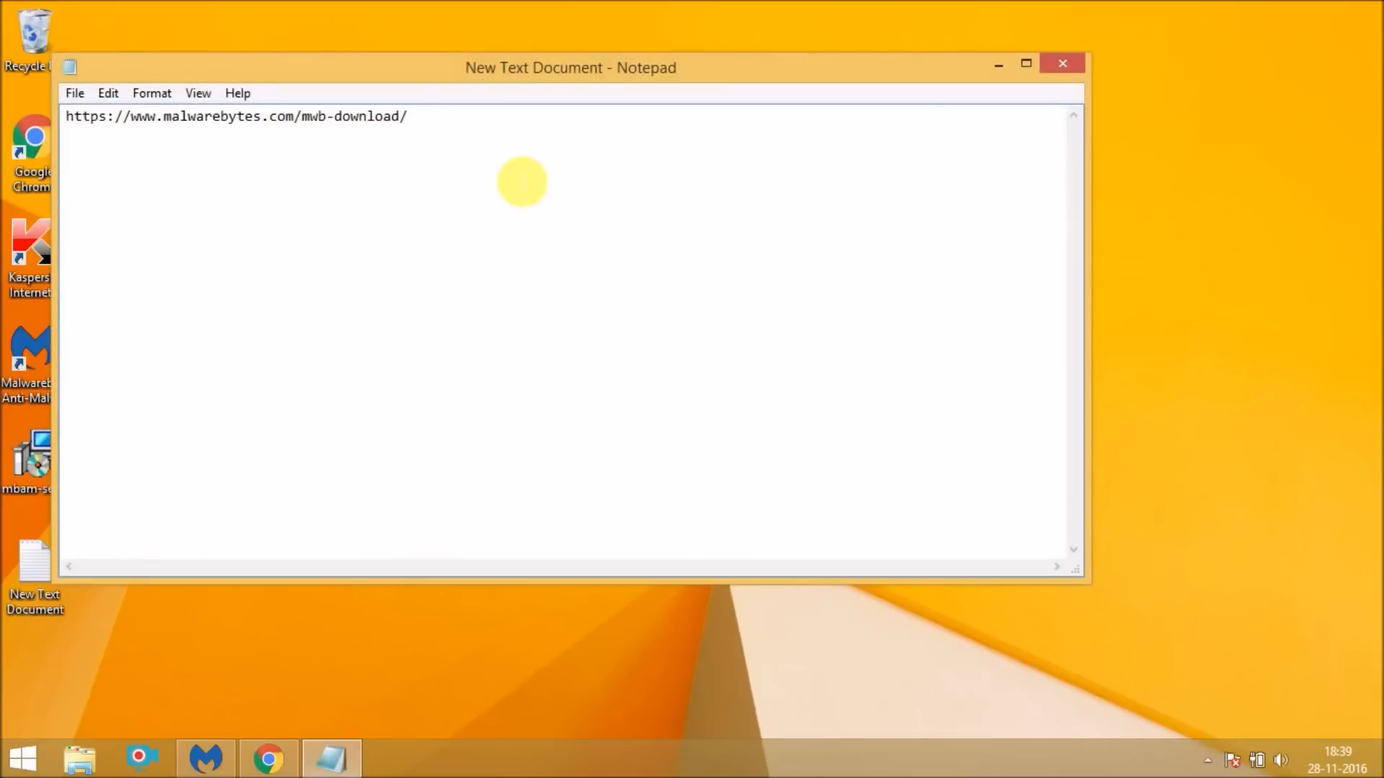
{"action": "triple_click", "coordinate": [234, 115]}
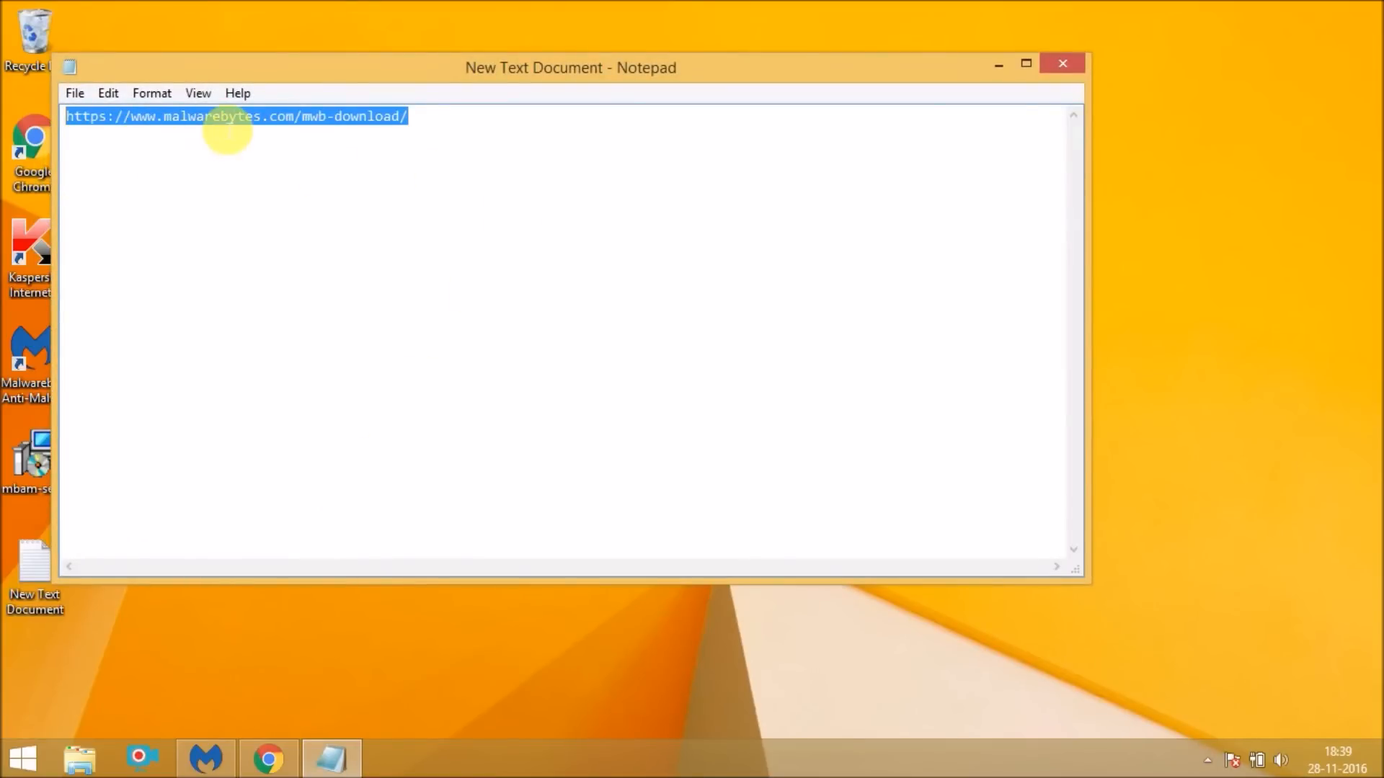
{"action": "right_click", "coordinate": [238, 115]}
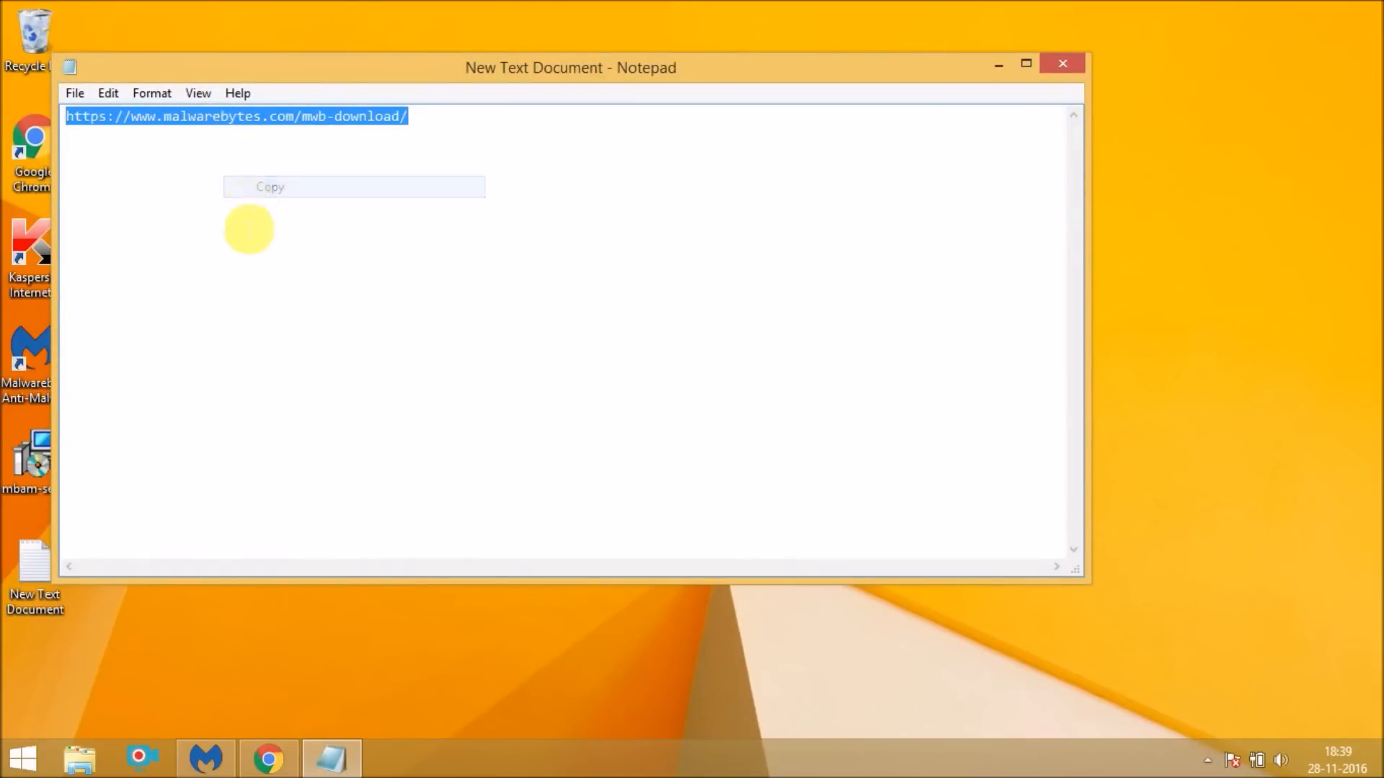
{"action": "left_click", "coordinate": [267, 757]}
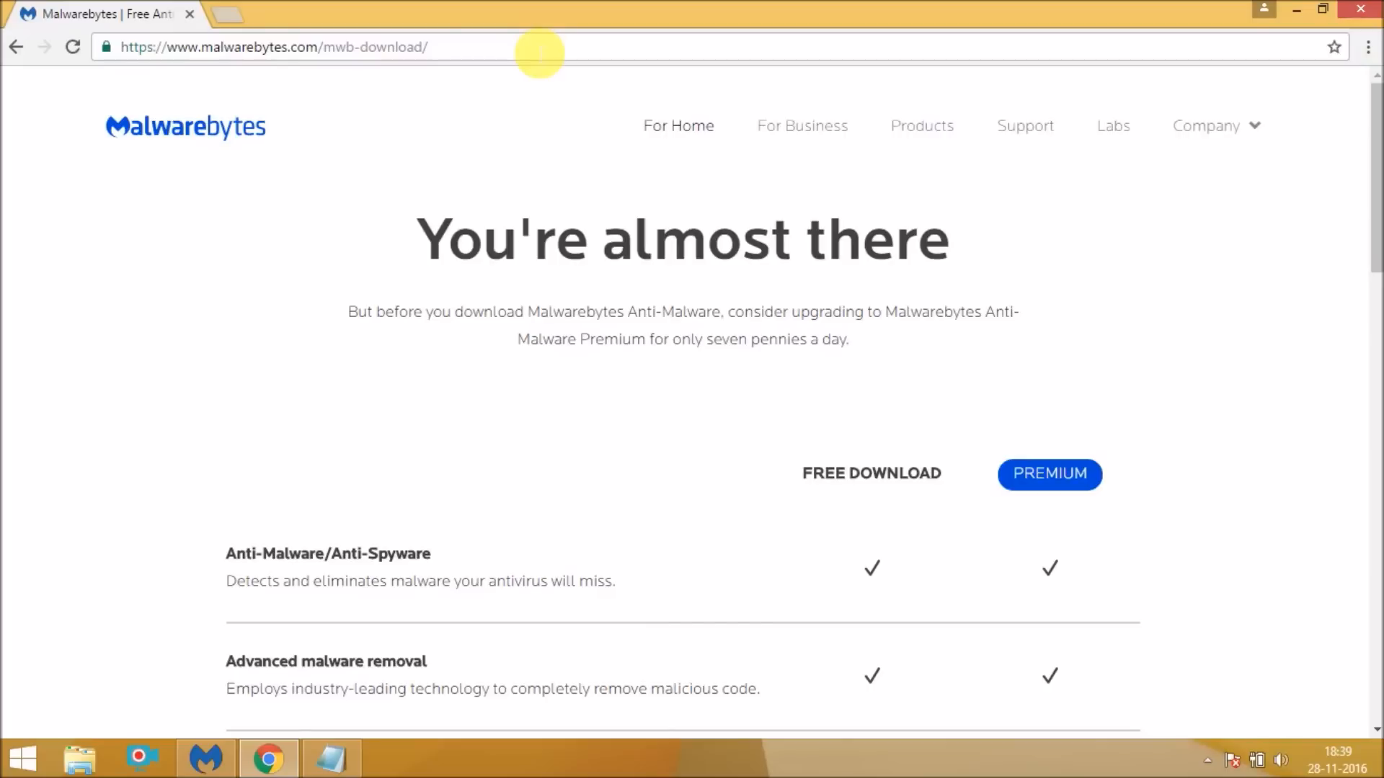
Download the free Malwarebytes installer, then minimize Chrome and close Notepad.
{"action": "scroll", "scroll_direction": "down", "scroll_amount": 3}
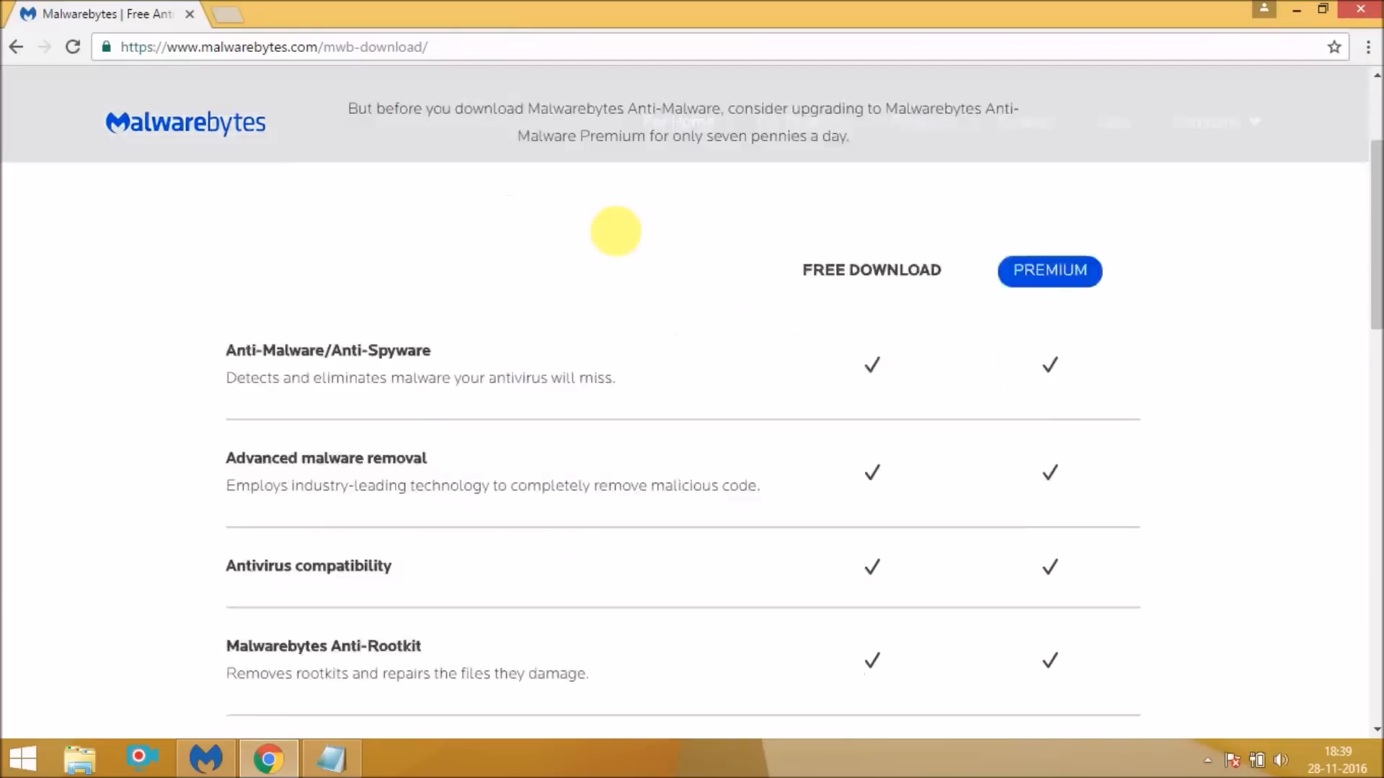
{"action": "scroll", "scroll_direction": "down", "scroll_amount": 3}
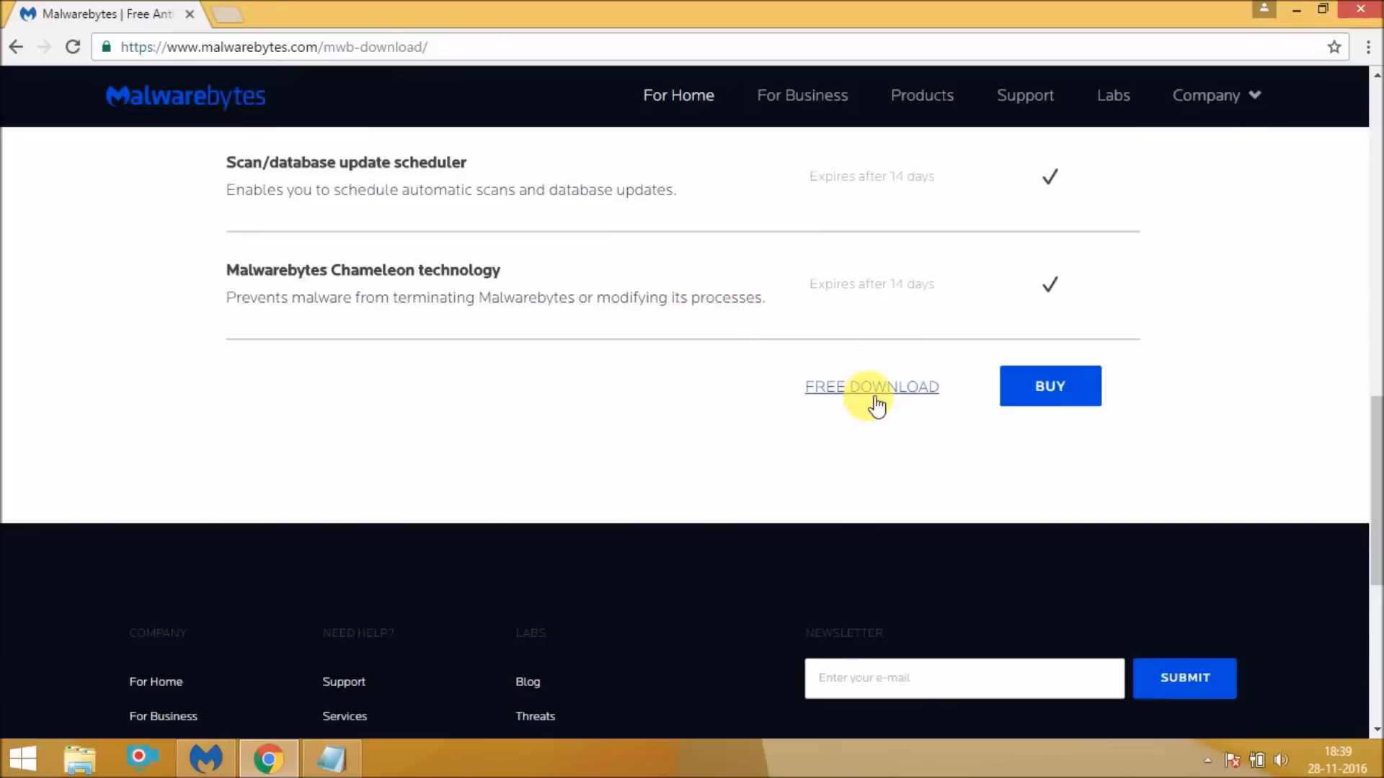
{"action": "left_click", "coordinate": [871, 387]}
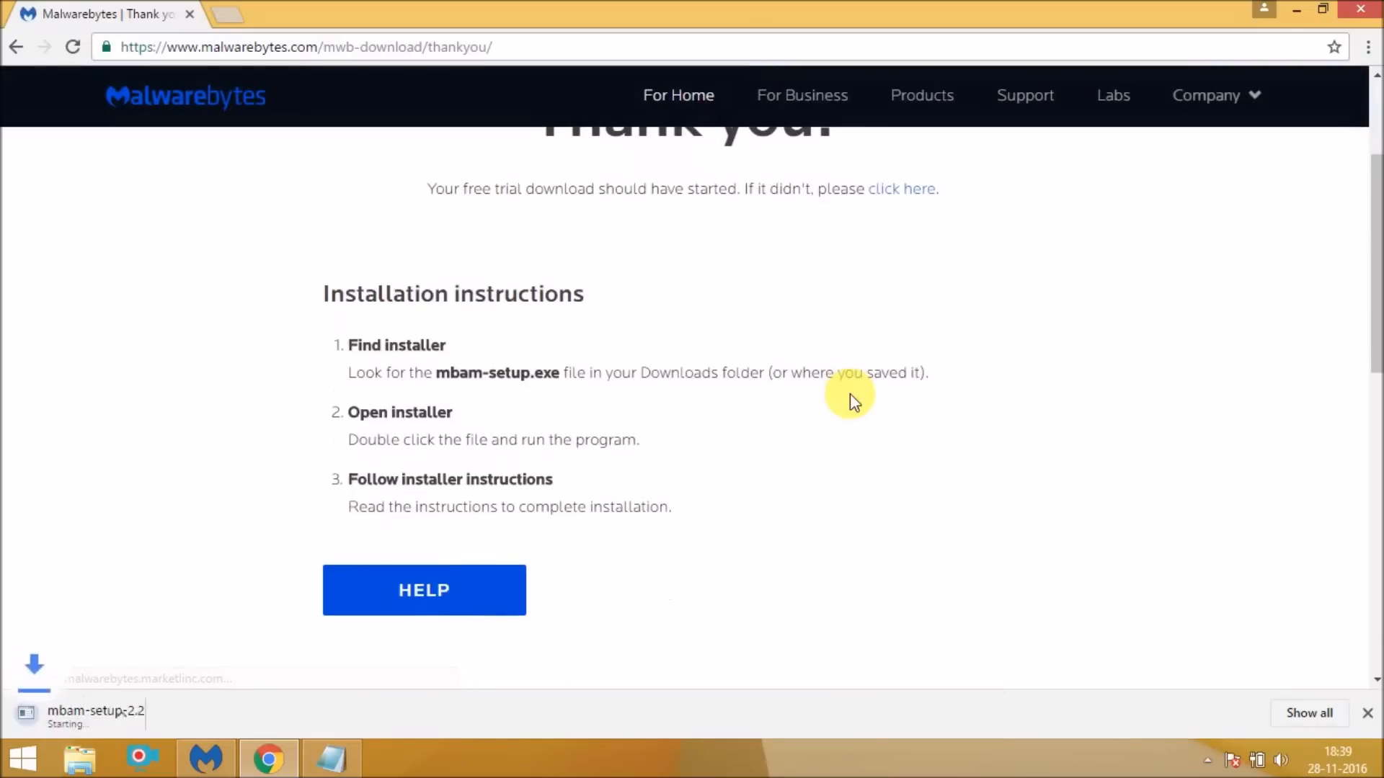
{"action": "mouse_move", "coordinate": [117, 703]}
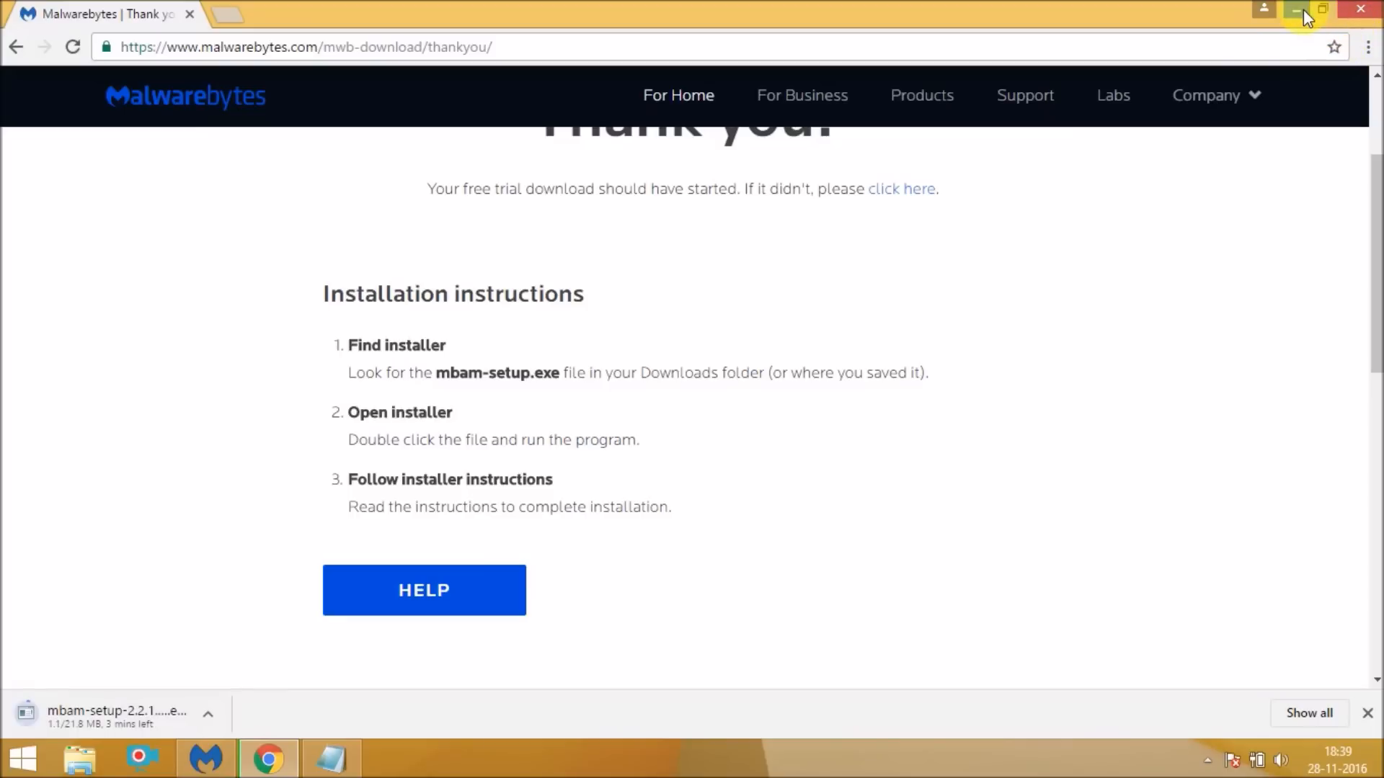
{"action": "left_click", "coordinate": [1294, 10]}
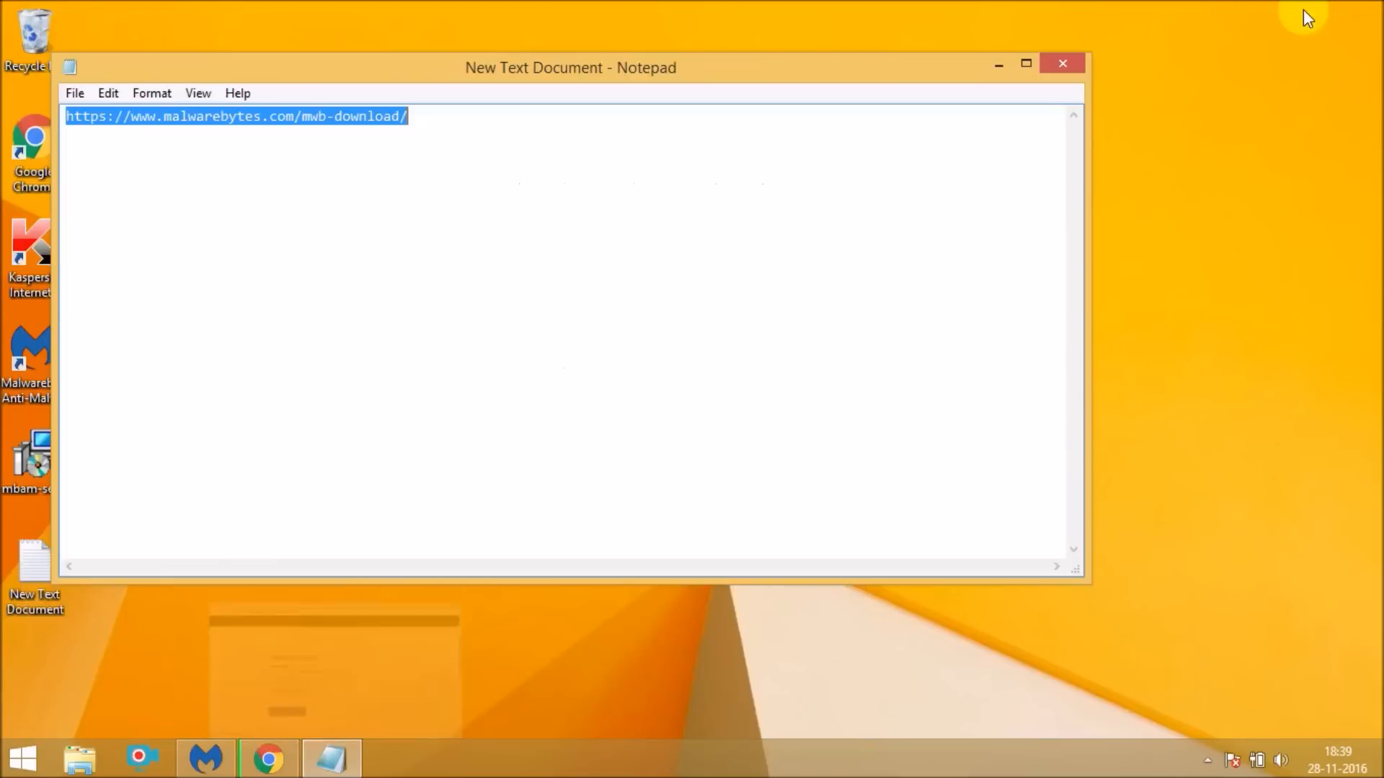
{"action": "left_click", "coordinate": [1062, 63]}
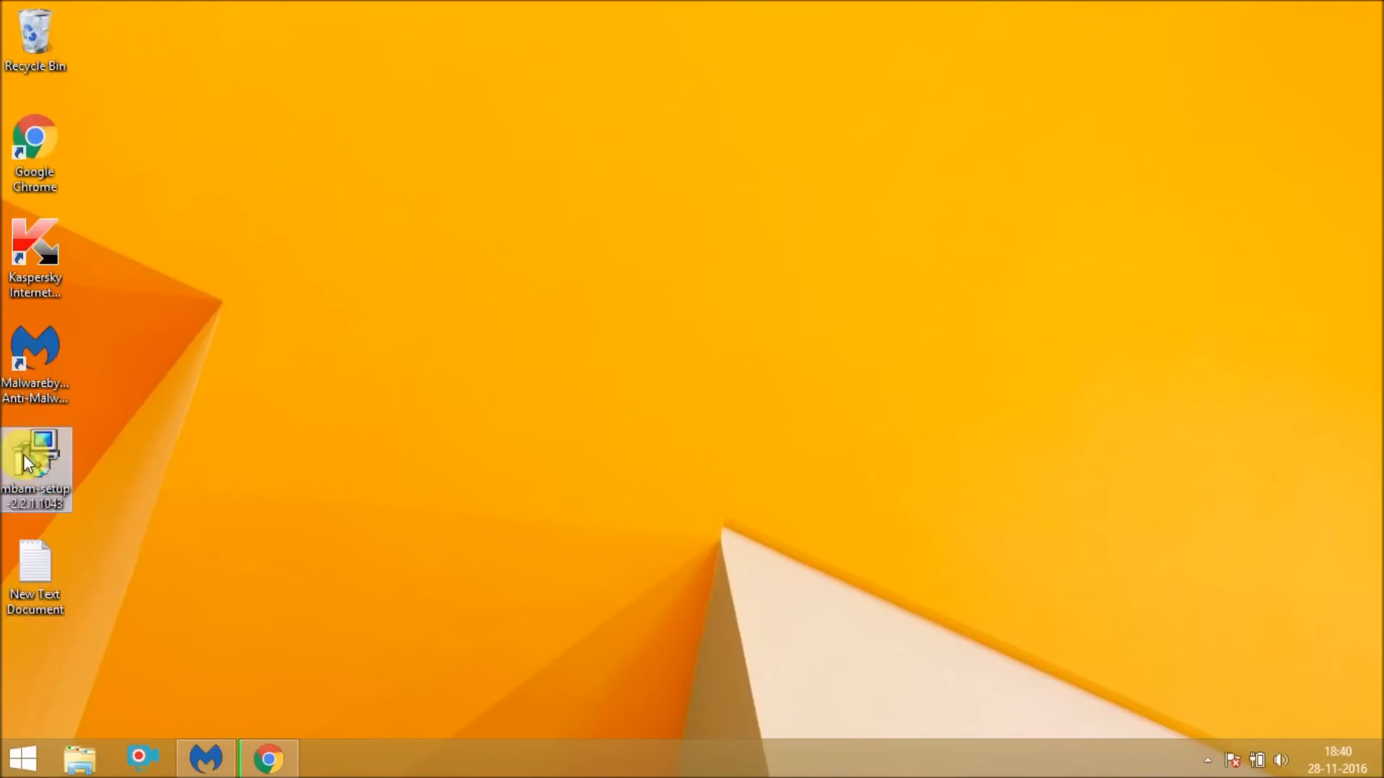
Launch mbam-setup from the desktop and dismiss the Security Warning dialog.
{"action": "double_click", "coordinate": [35, 463]}
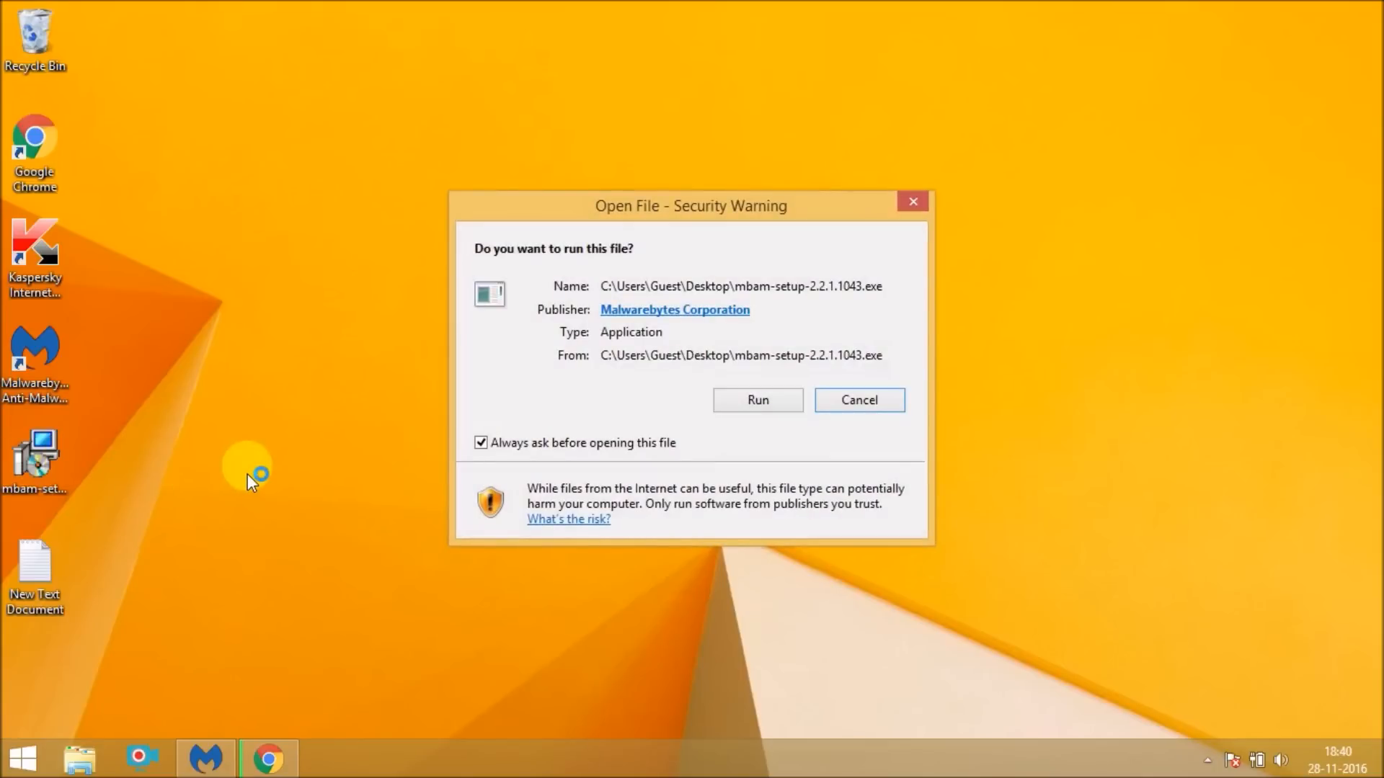
{"action": "mouse_move", "coordinate": [212, 309]}
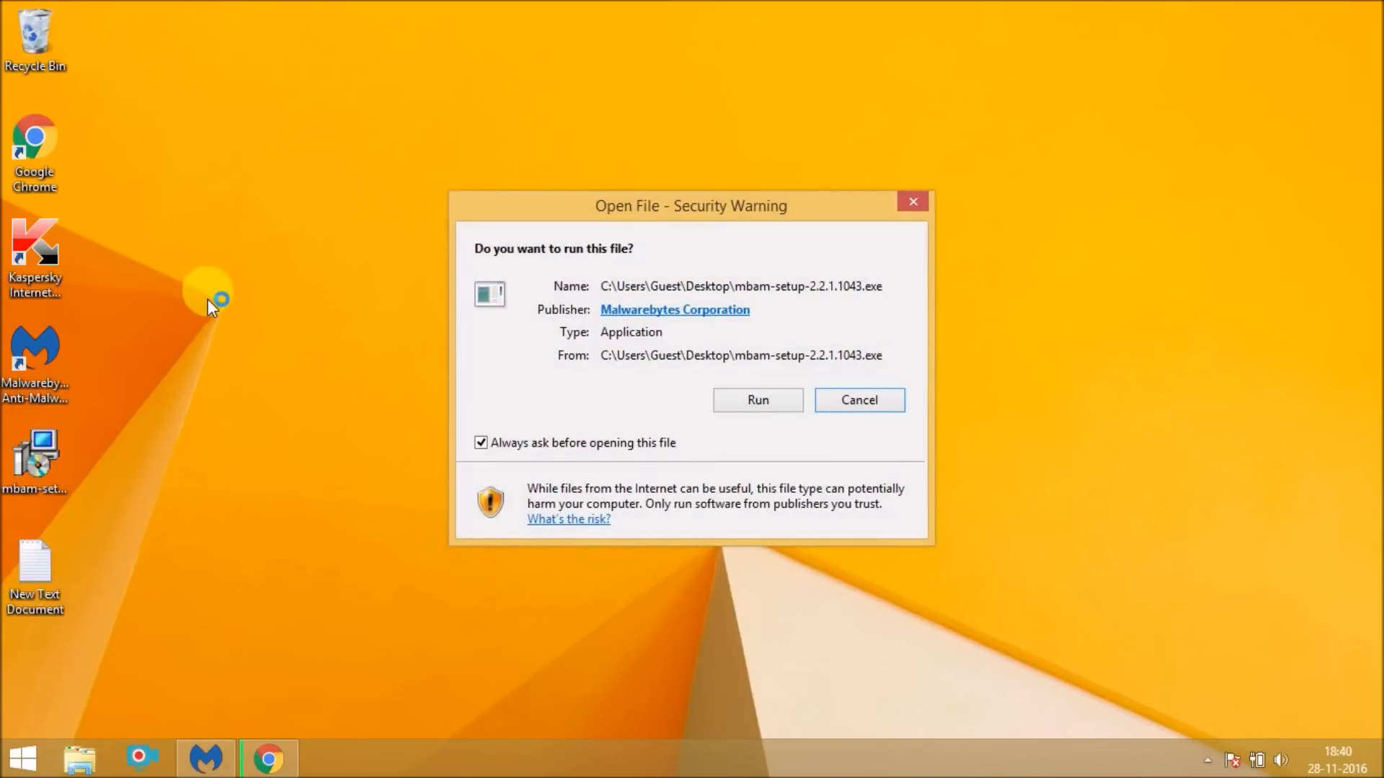
{"action": "mouse_move", "coordinate": [917, 212]}
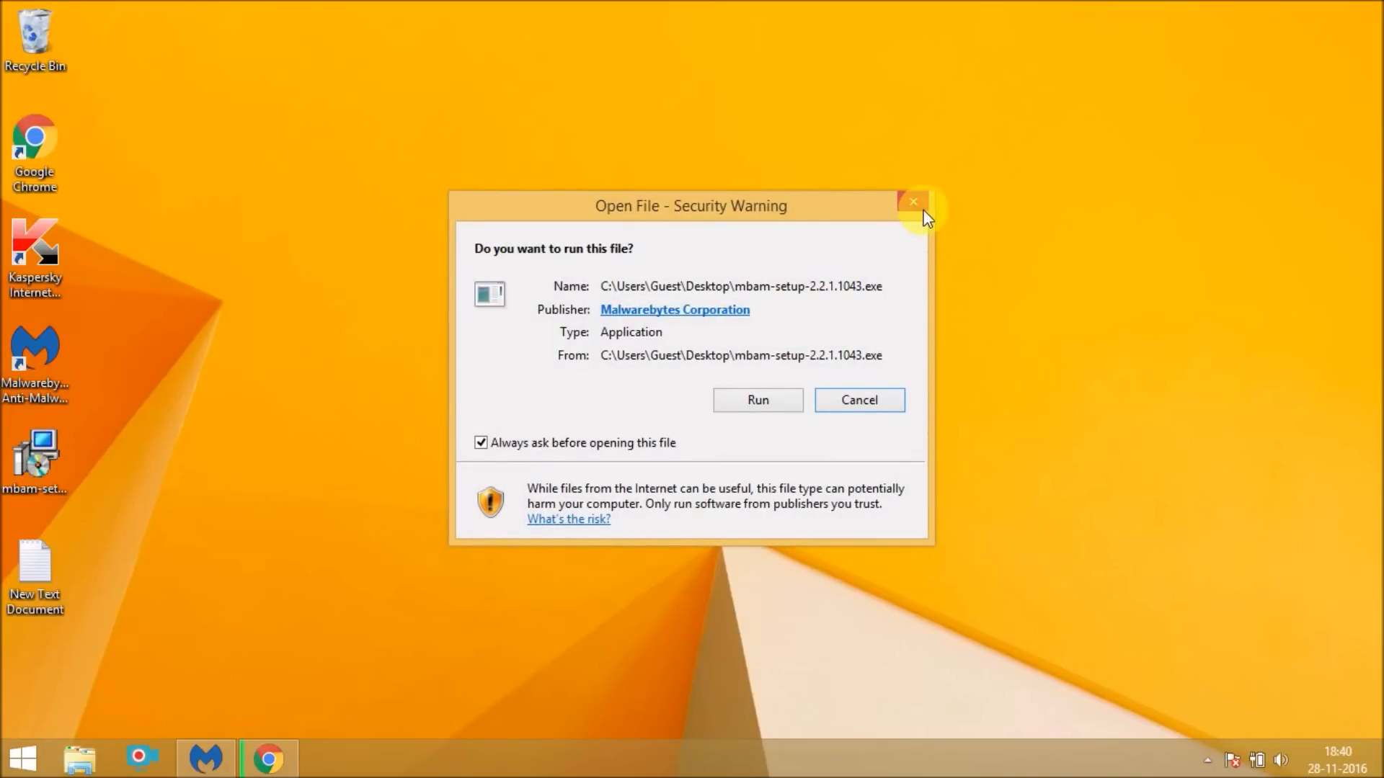
{"action": "left_click", "coordinate": [756, 400]}
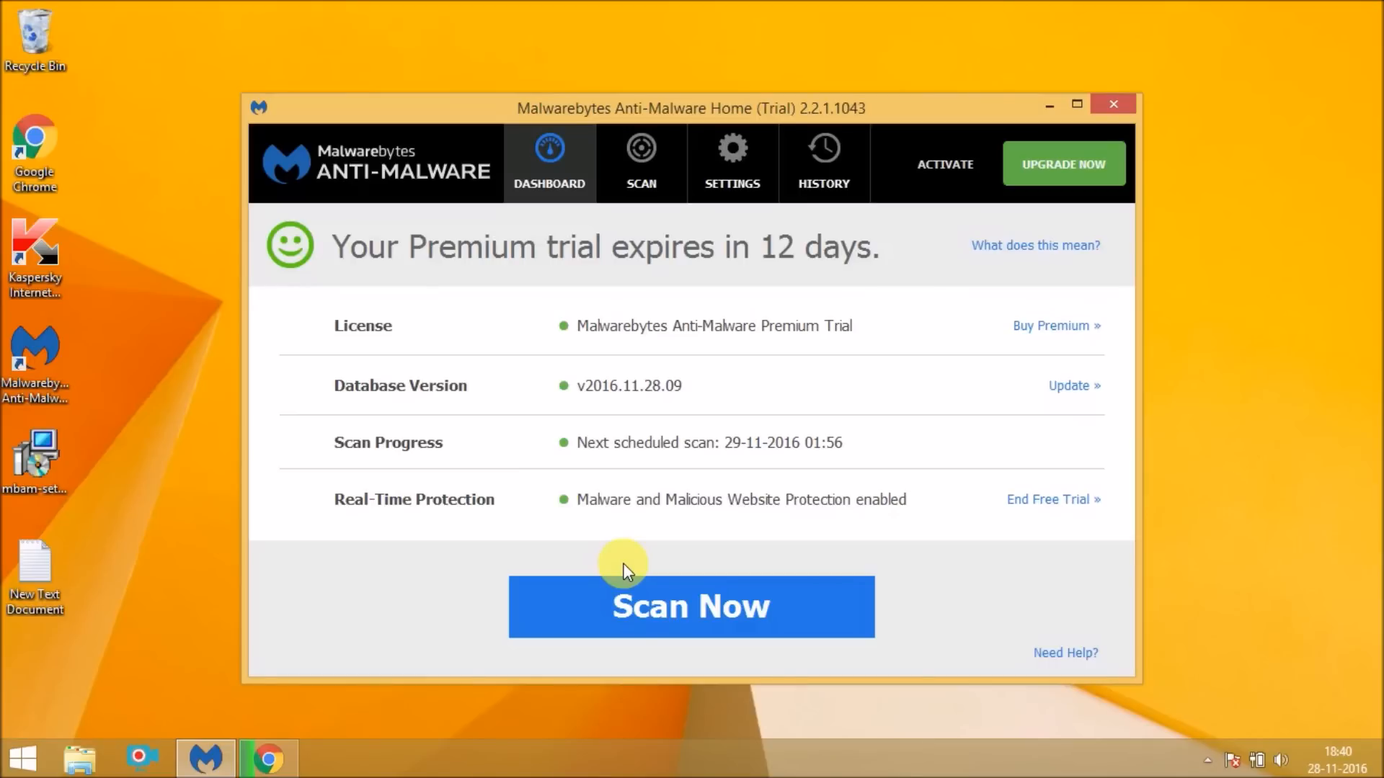
Start a Malwarebytes threat scan, cancel it with zero threats found, and finish.
{"action": "left_click", "coordinate": [690, 606]}
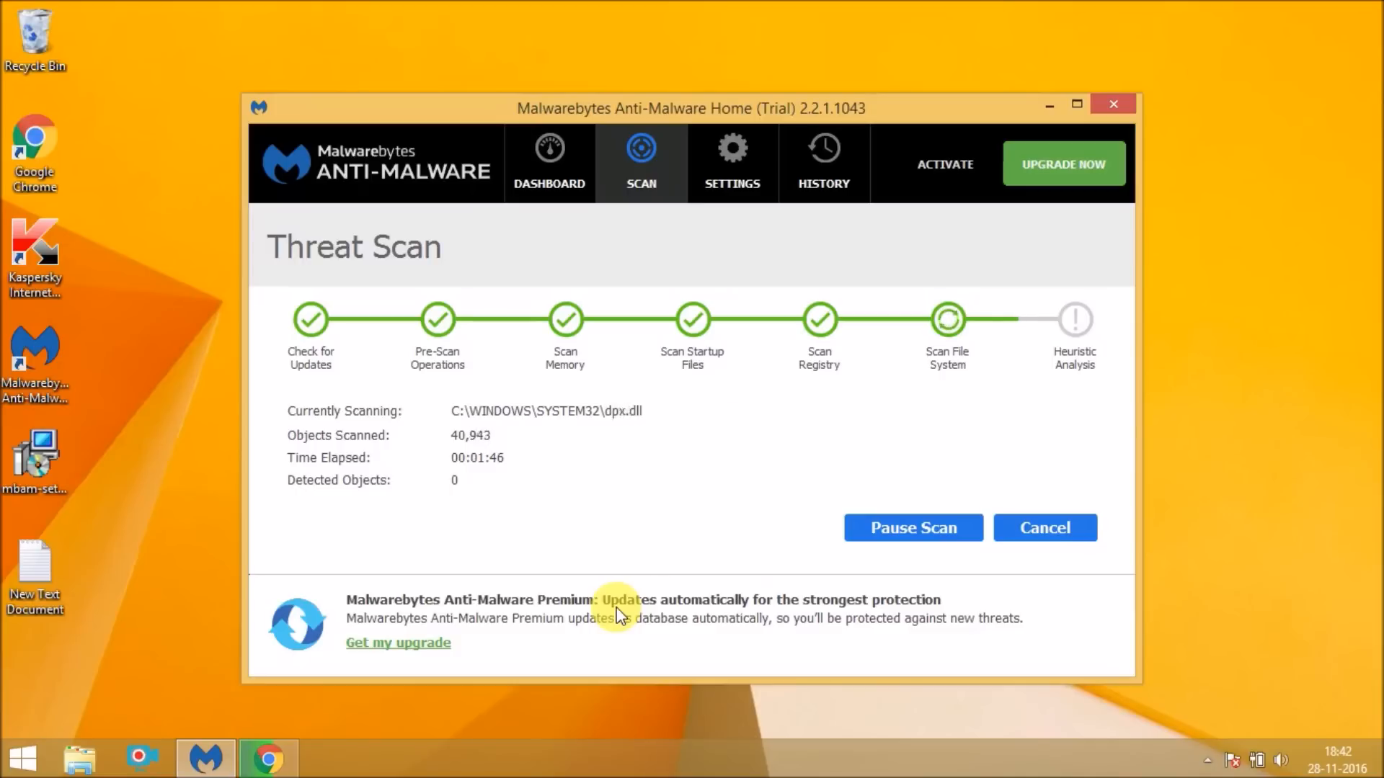
{"action": "left_click", "coordinate": [1044, 528]}
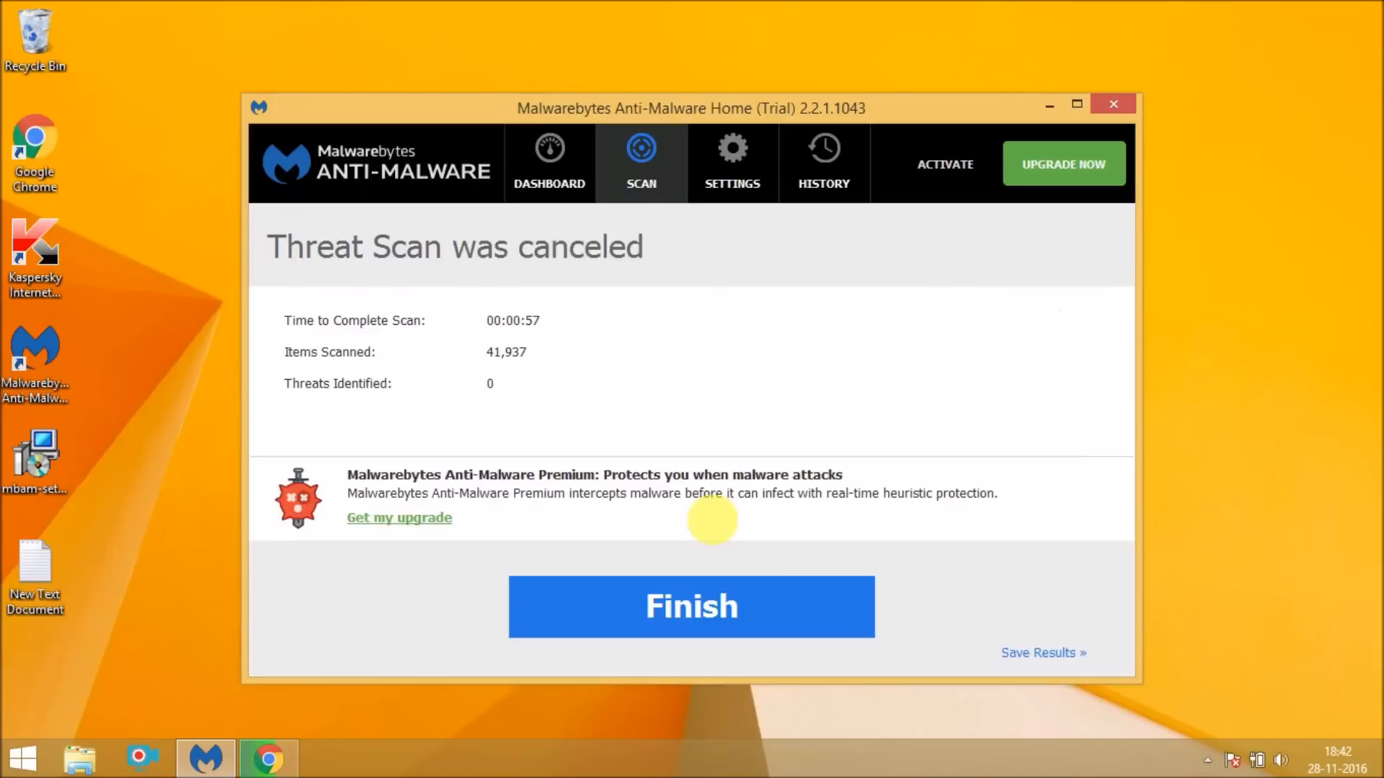
{"action": "mouse_move", "coordinate": [691, 607]}
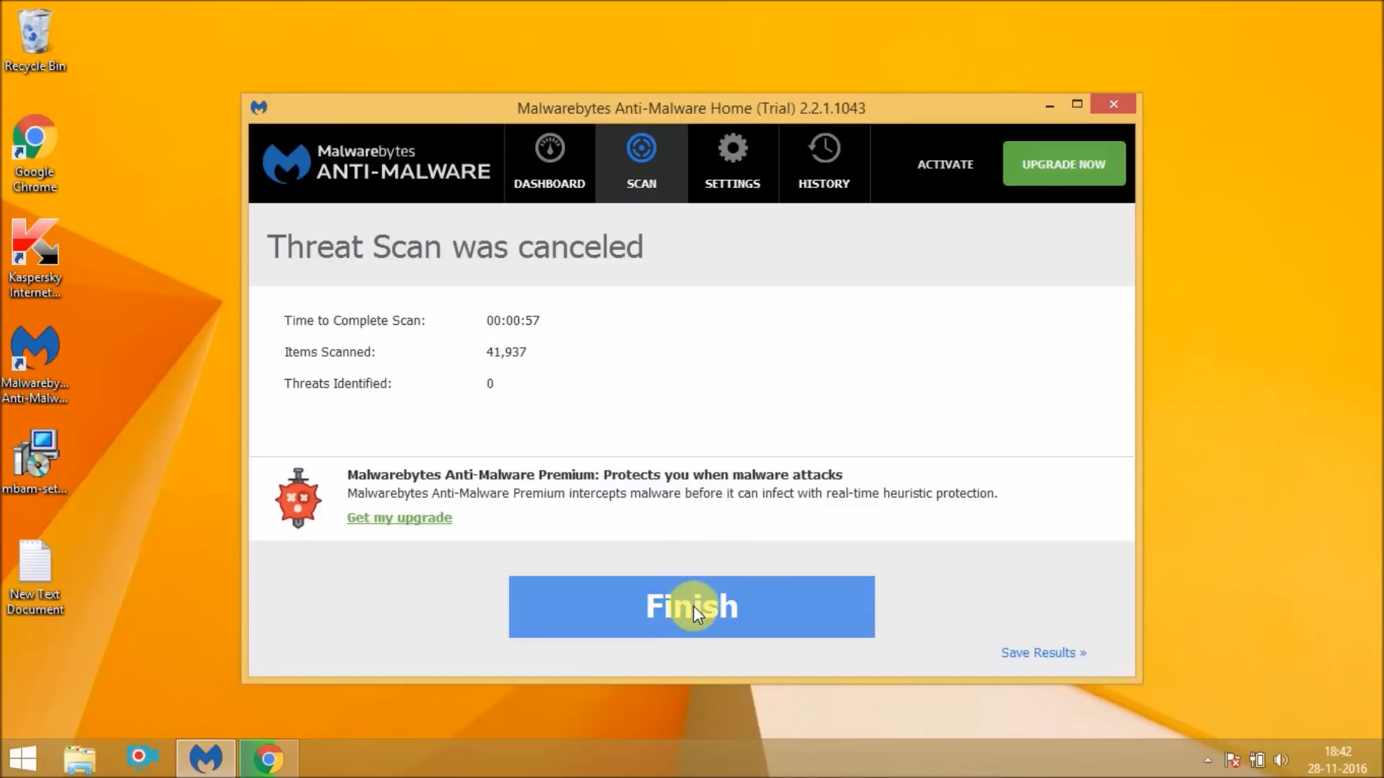
{"action": "left_click", "coordinate": [691, 606]}
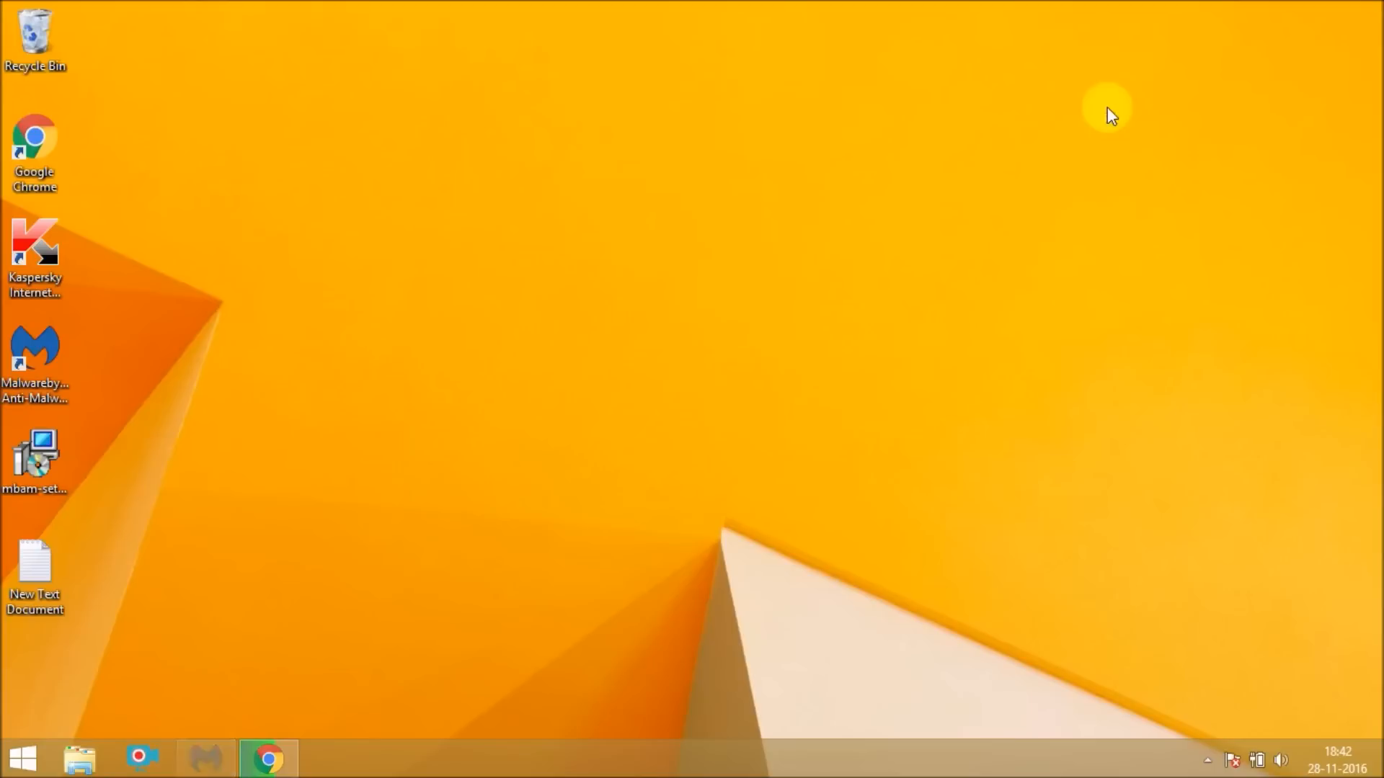
Relaunch Chrome from the desktop shortcut, open Settings and scroll to Network.
{"action": "left_click", "coordinate": [36, 150]}
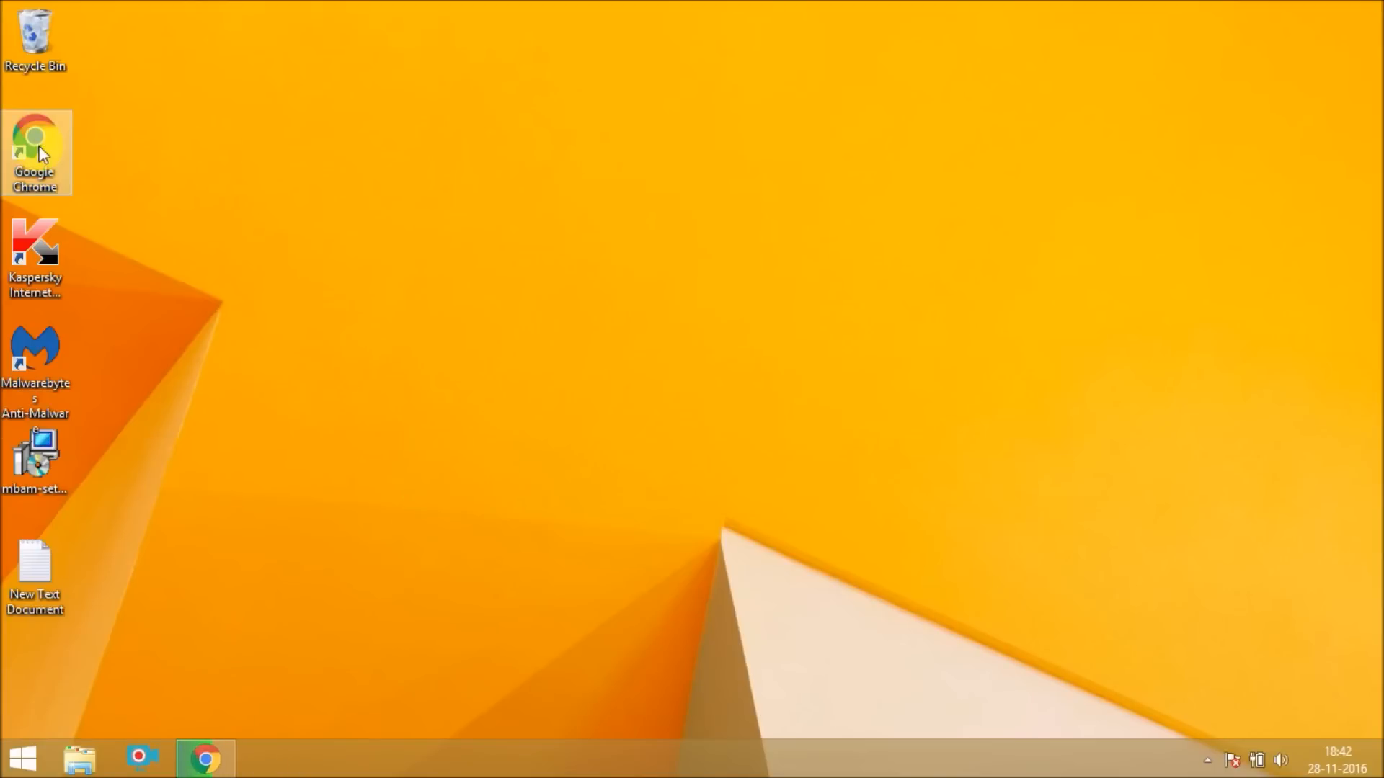
{"action": "double_click", "coordinate": [35, 149]}
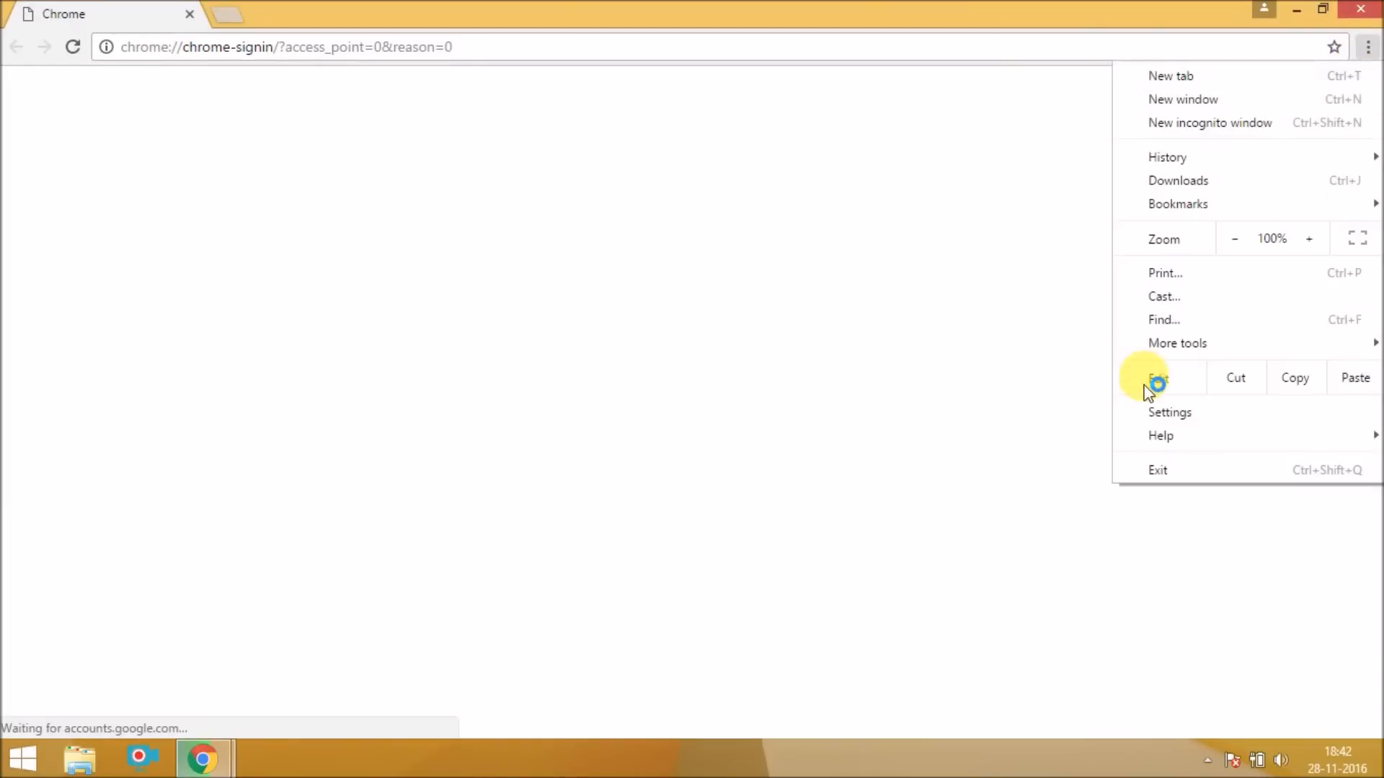
{"action": "left_click", "coordinate": [1169, 412]}
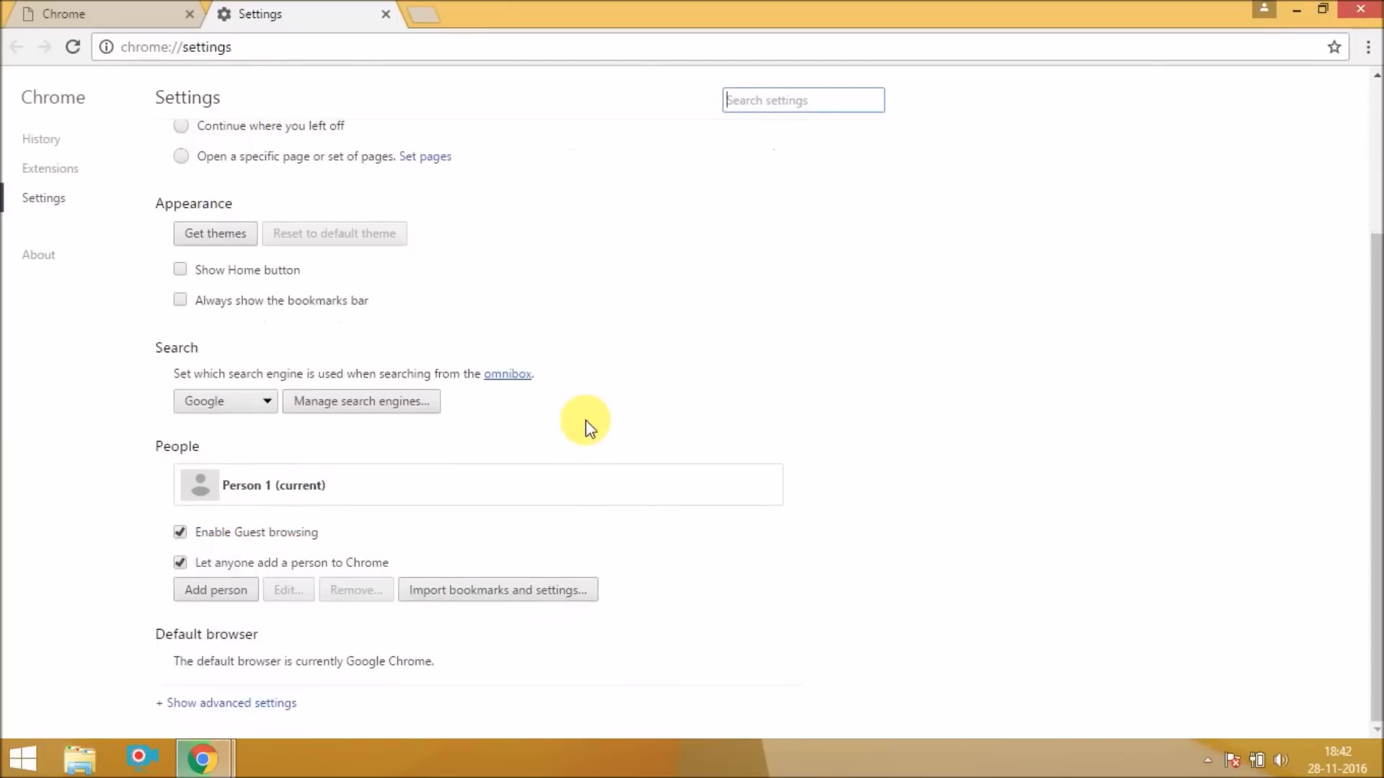
{"action": "mouse_move", "coordinate": [226, 702]}
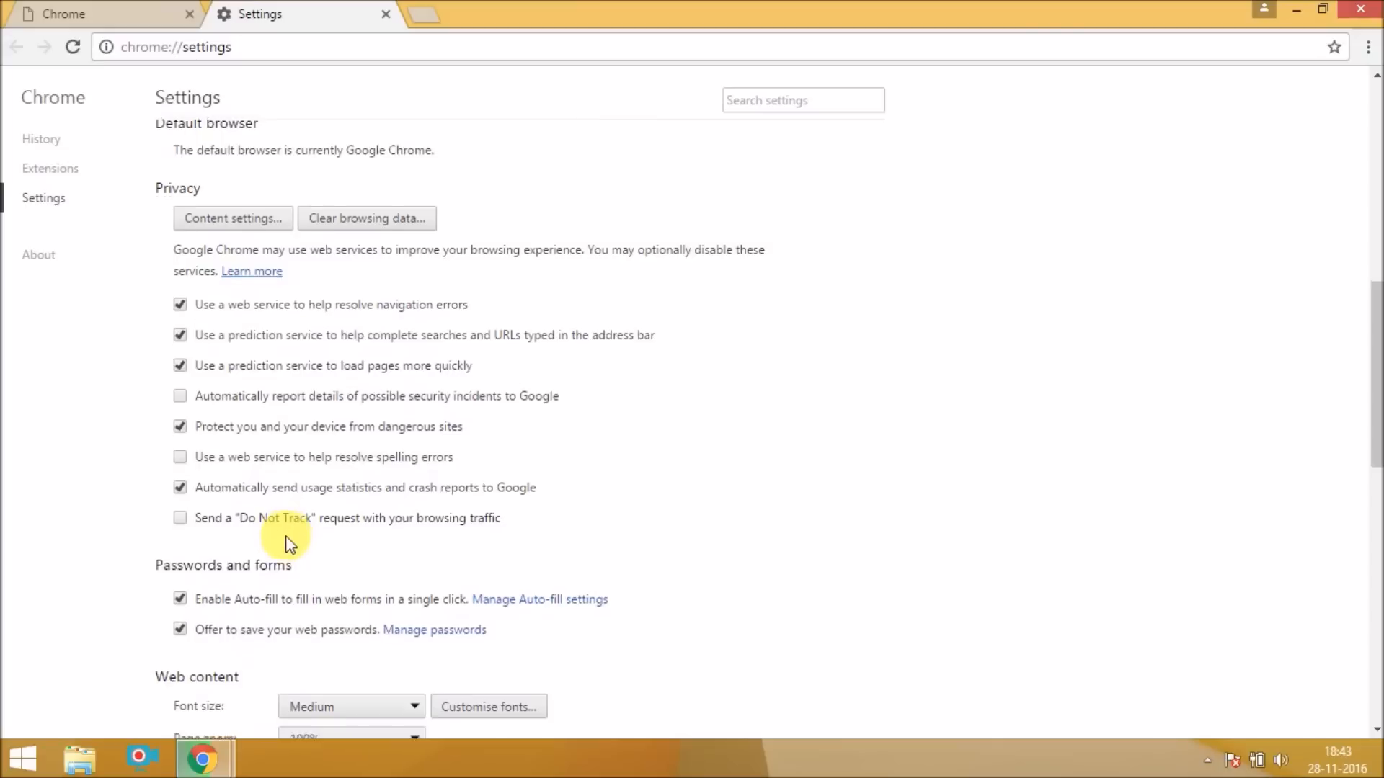
{"action": "scroll", "scroll_direction": "down", "scroll_amount": 3}
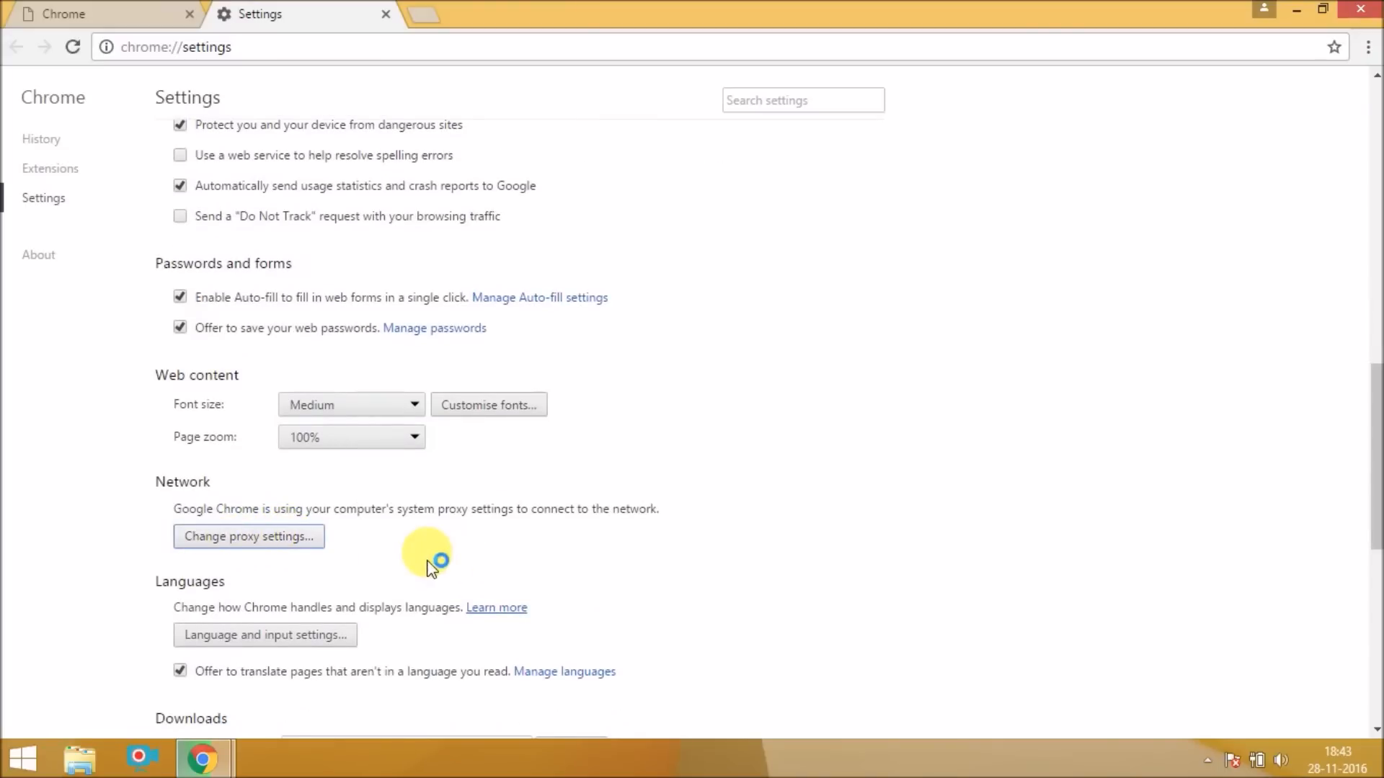
Reopen Internet Properties from Change proxy settings and bring up the LAN settings dialog.
{"action": "left_click", "coordinate": [247, 535]}
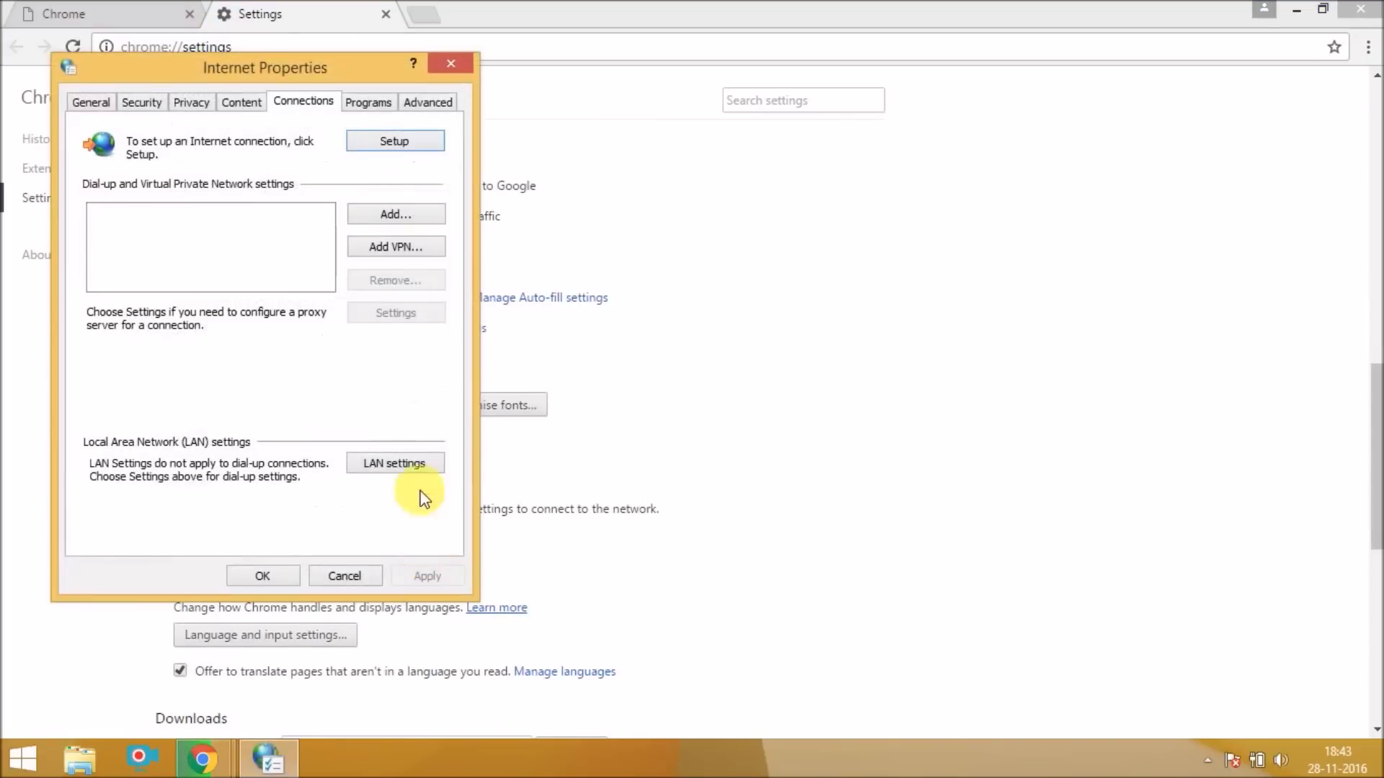
{"action": "left_click", "coordinate": [395, 463]}
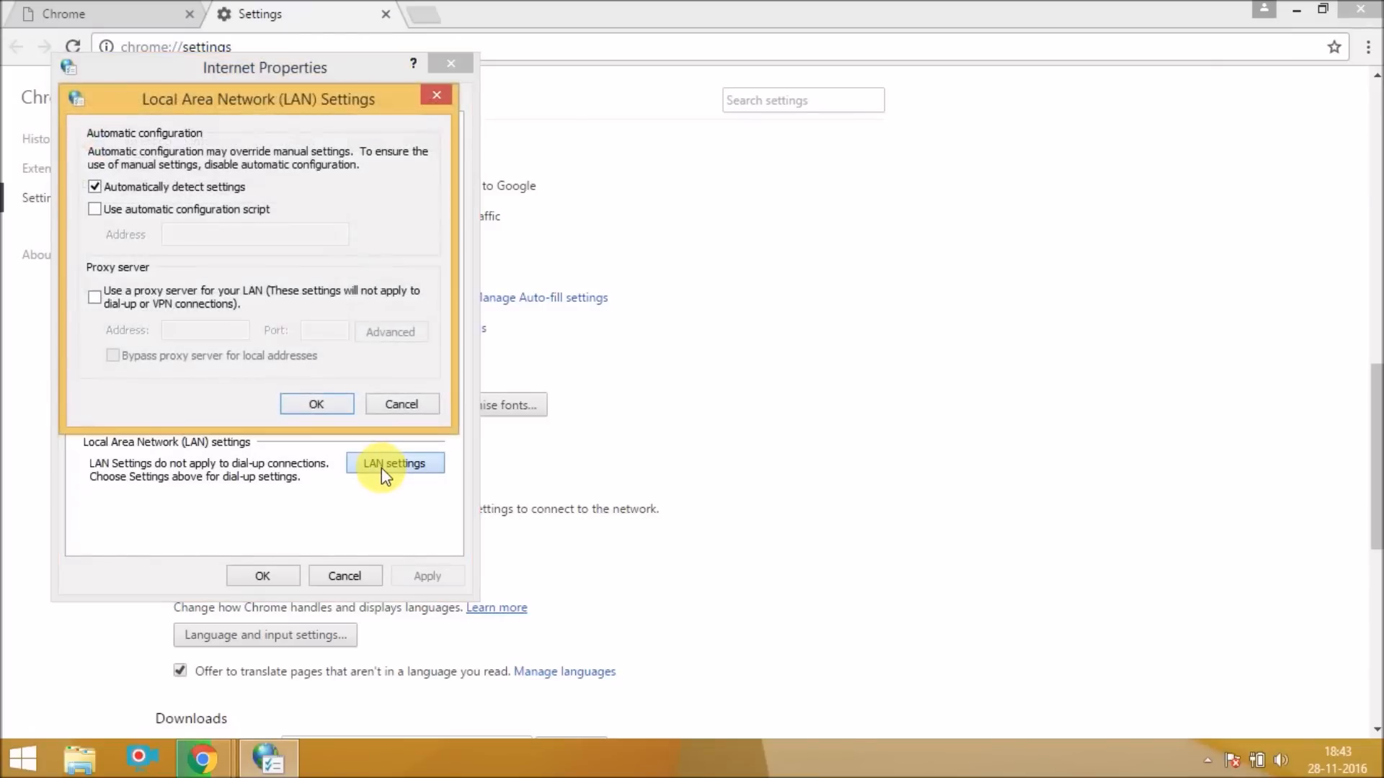
{"action": "mouse_move", "coordinate": [94, 298]}
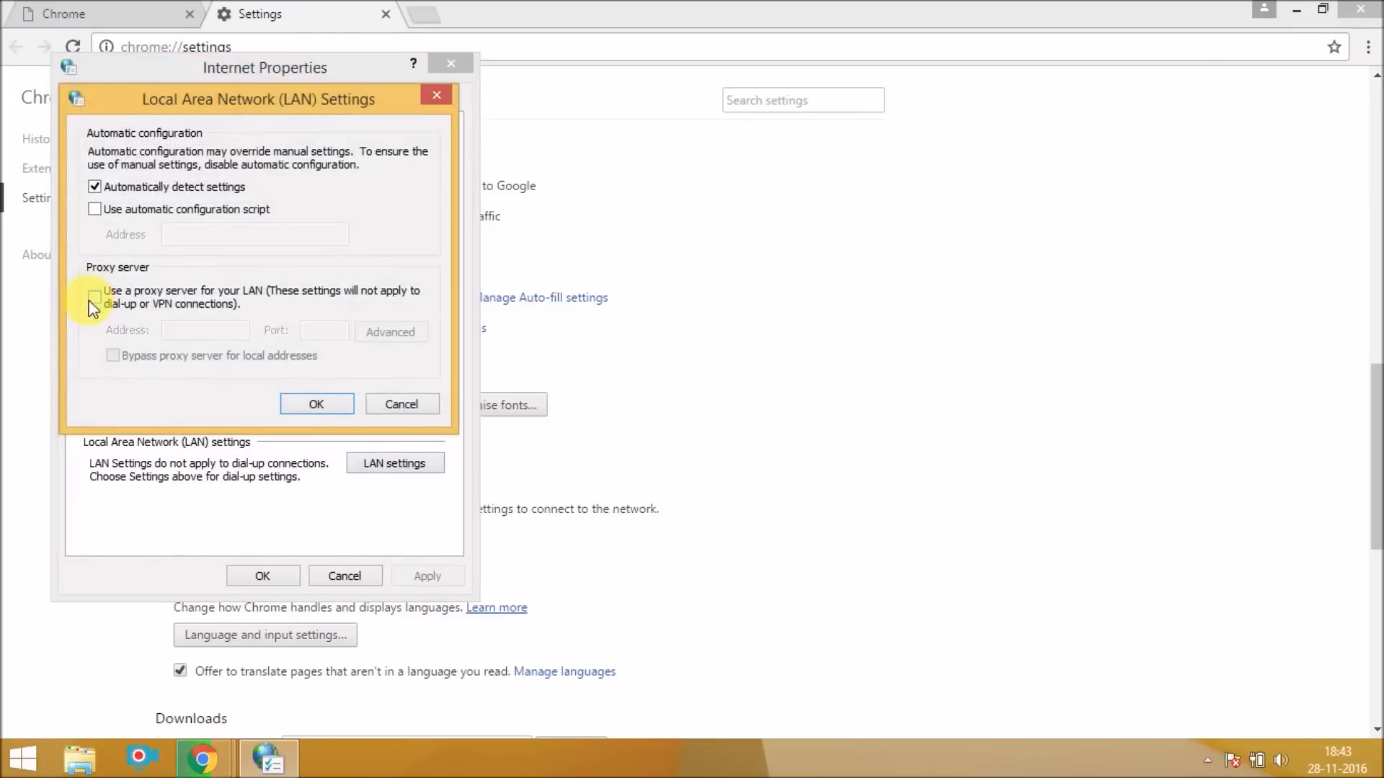
{"action": "mouse_move", "coordinate": [79, 318]}
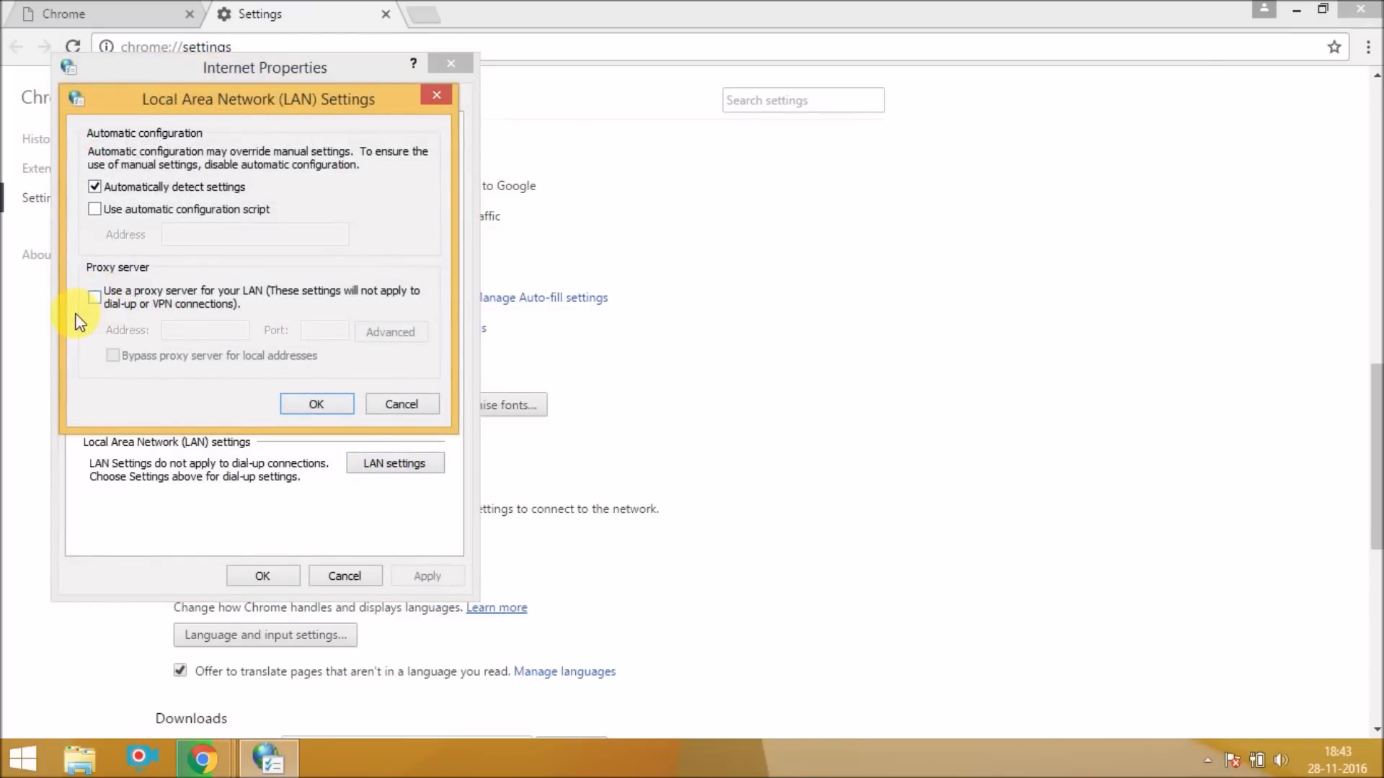